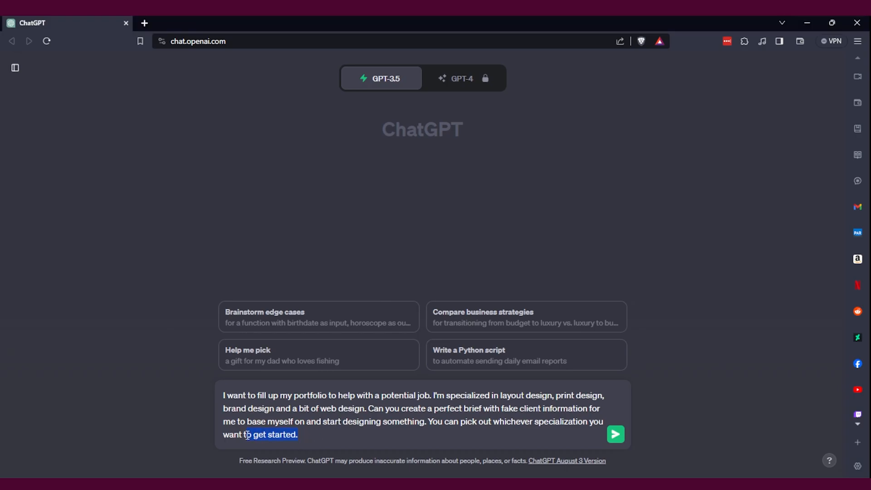
- Submit the portfolio brief prompt and read ChatGPT's Harmony Café brief with four objectives
left_click(615, 434)
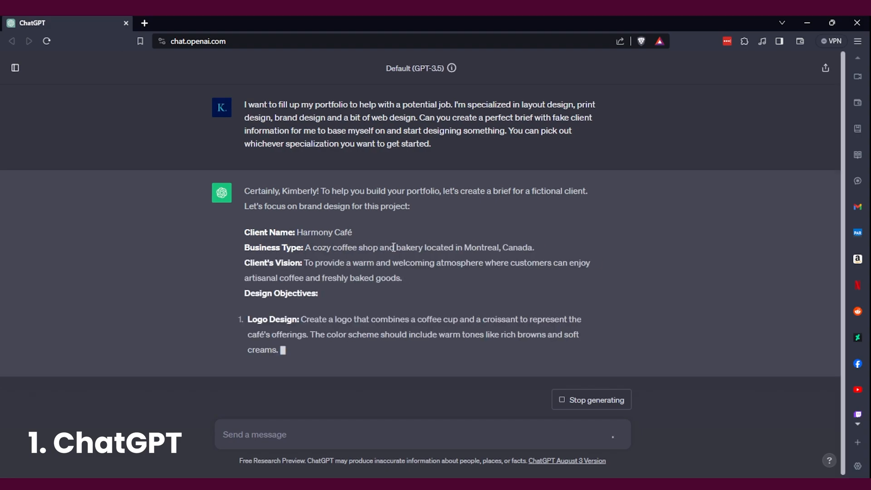
scroll("down", 3)
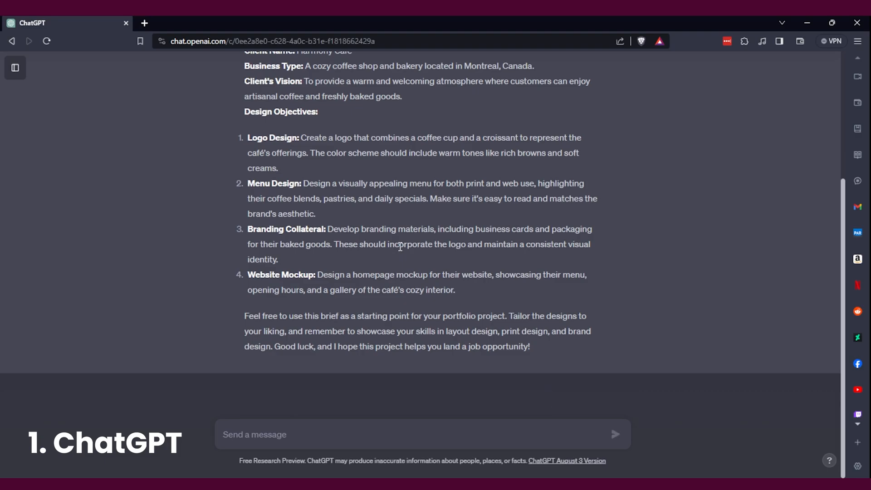
scroll("up", 3)
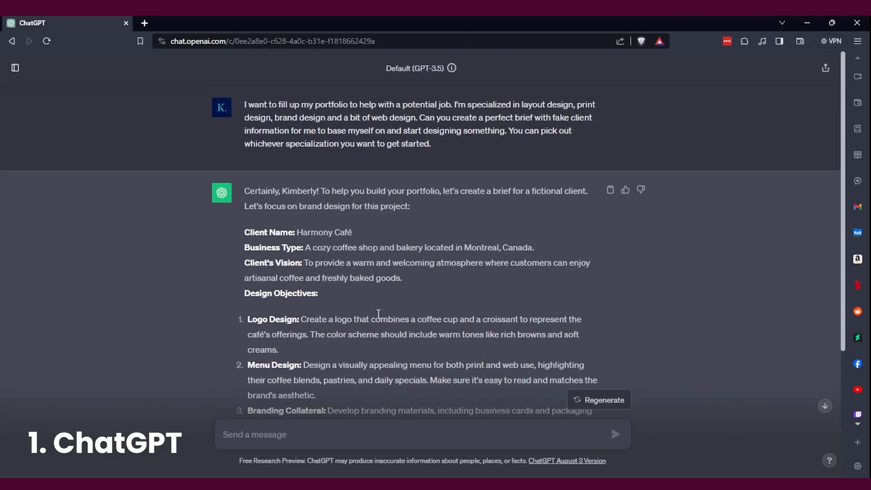
scroll("down", 3)
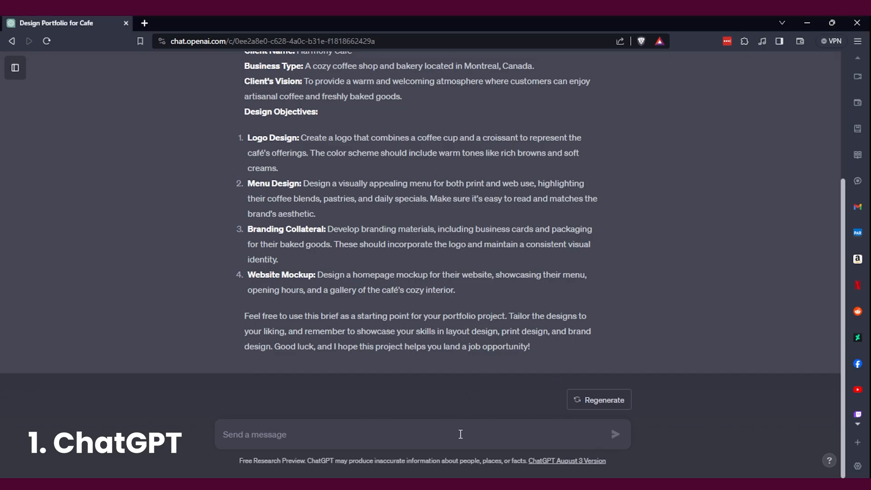
- Send ChatGPT the follow-up 'Can you make it more precise with the content it needs as well'
type("Can you")
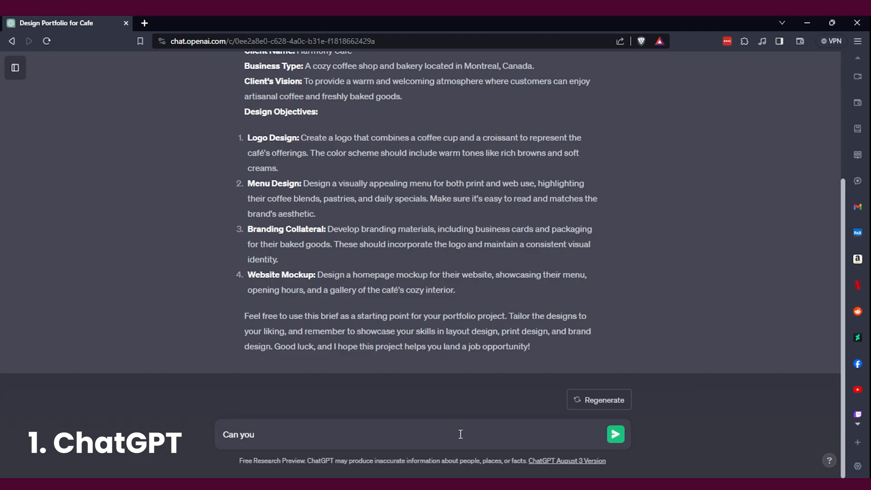
type("make")
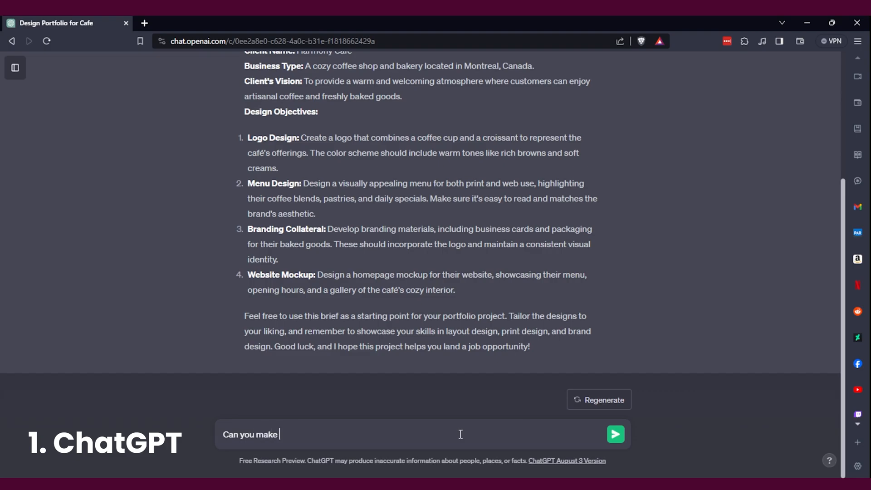
type("it more precis")
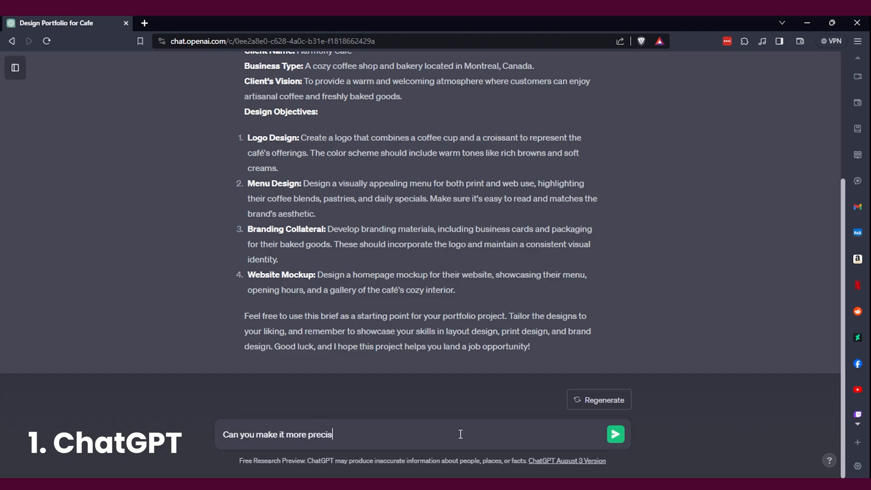
type("e with the content")
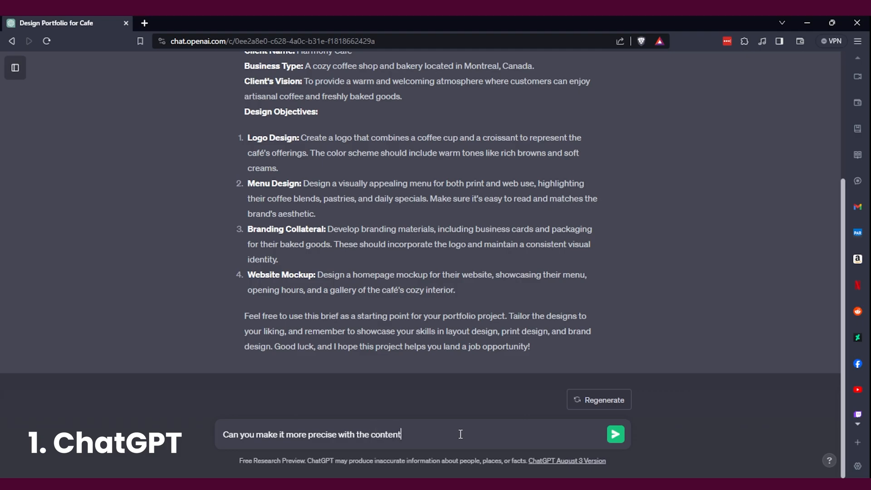
type("it needs as")
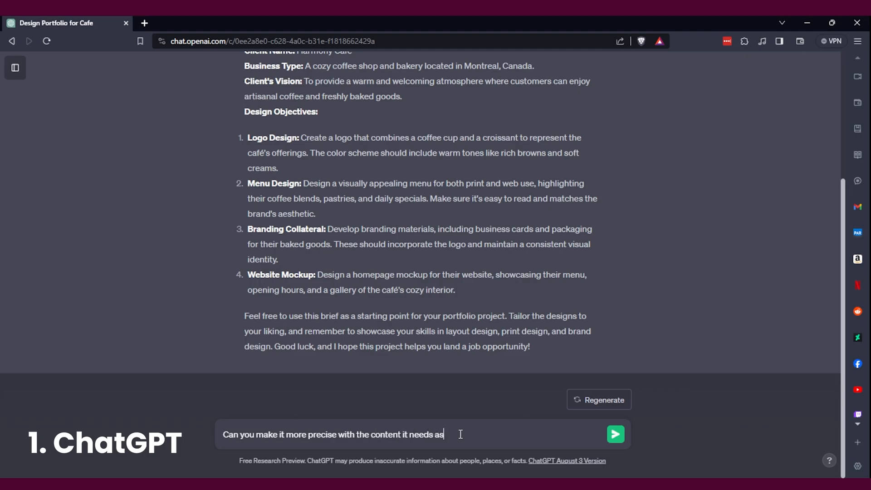
type("well")
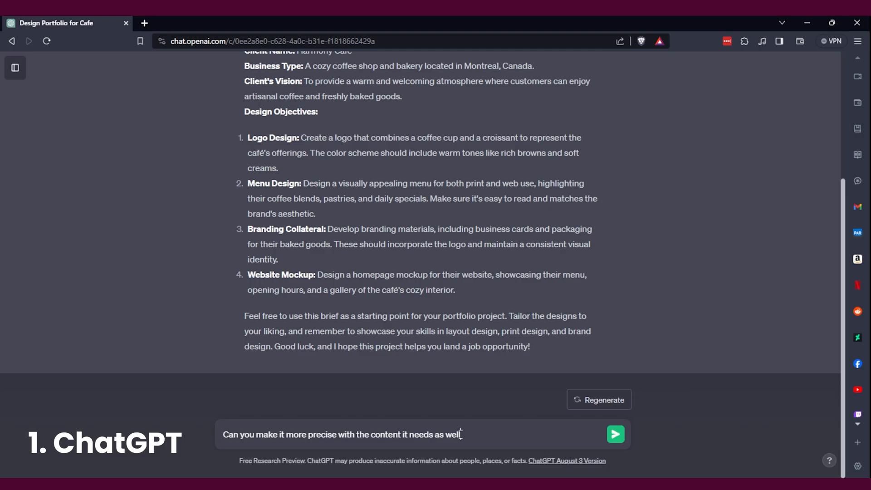
left_click(614, 435)
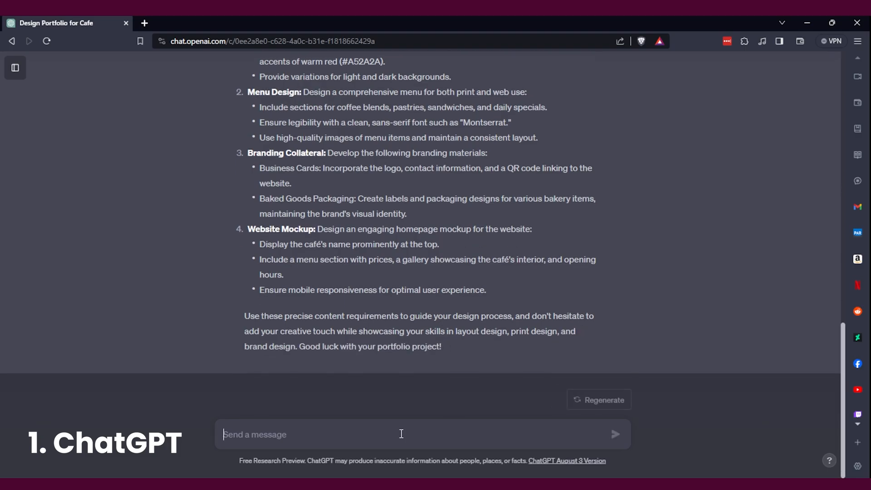
- Ask ChatGPT: 'For the menu, please provide the proper text that I need to fill out'
type("For the")
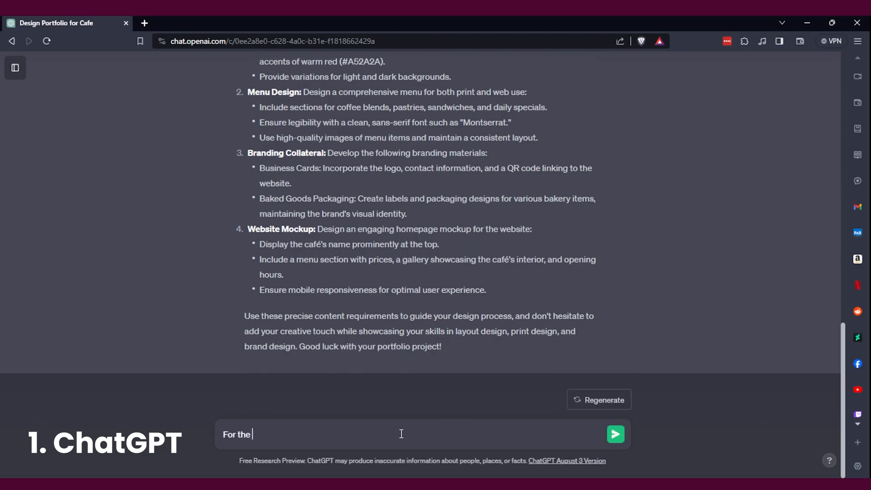
type("menu, please p")
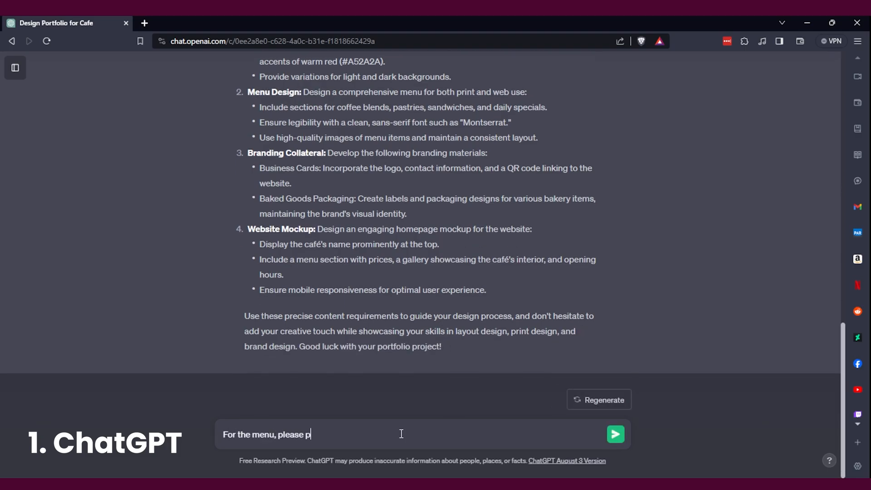
type("rovide the pr")
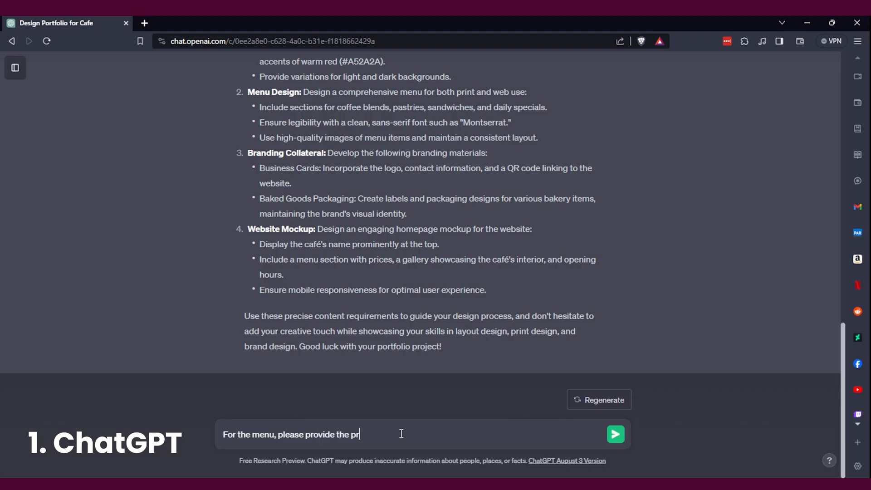
type("oper text")
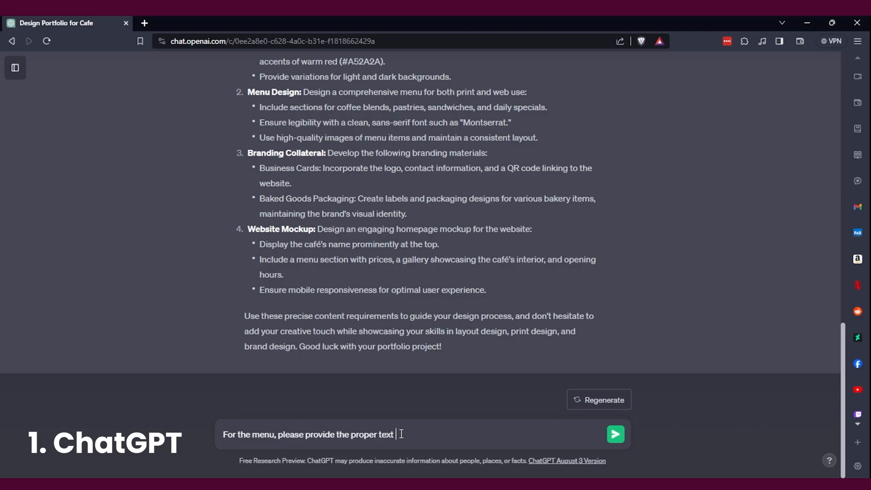
type("that")
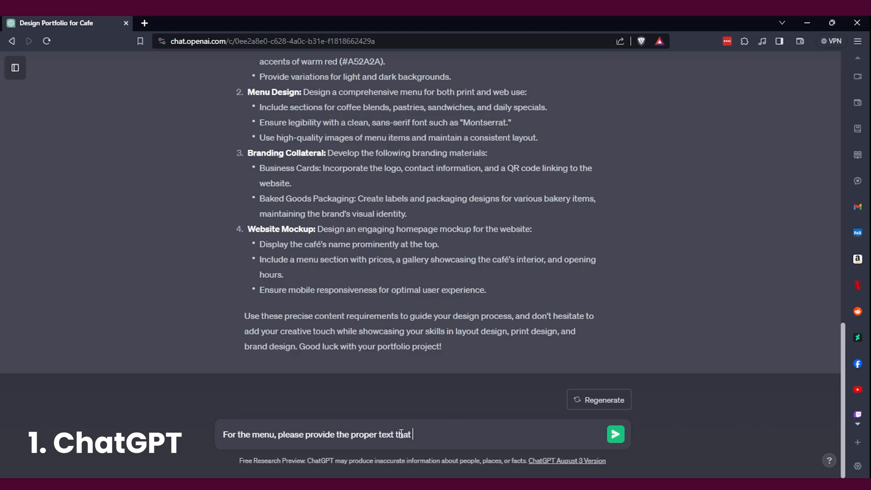
type("I need to")
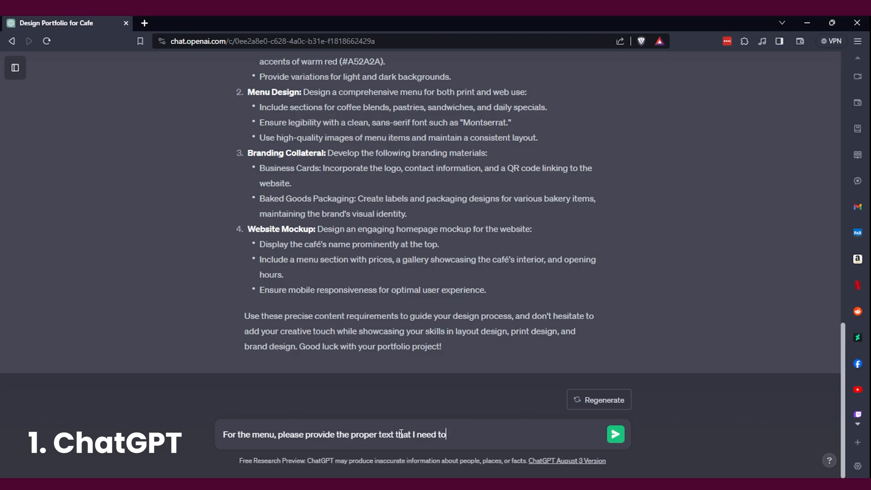
type("fill ou")
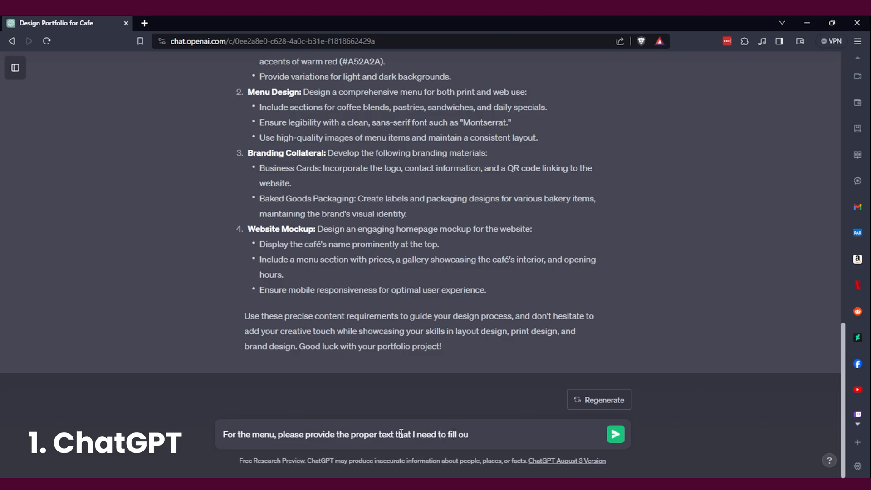
left_click(614, 434)
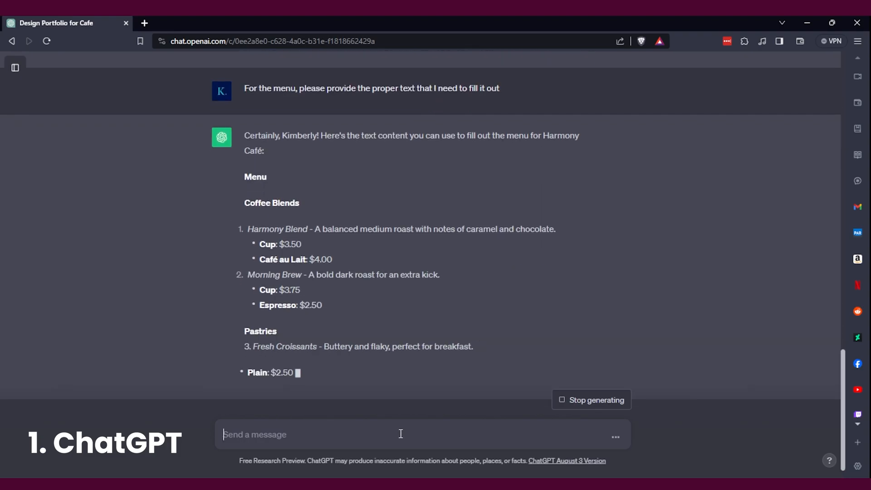
- Switch Sharpen.design to the Branding category and generate several branding challenges
left_click(143, 22)
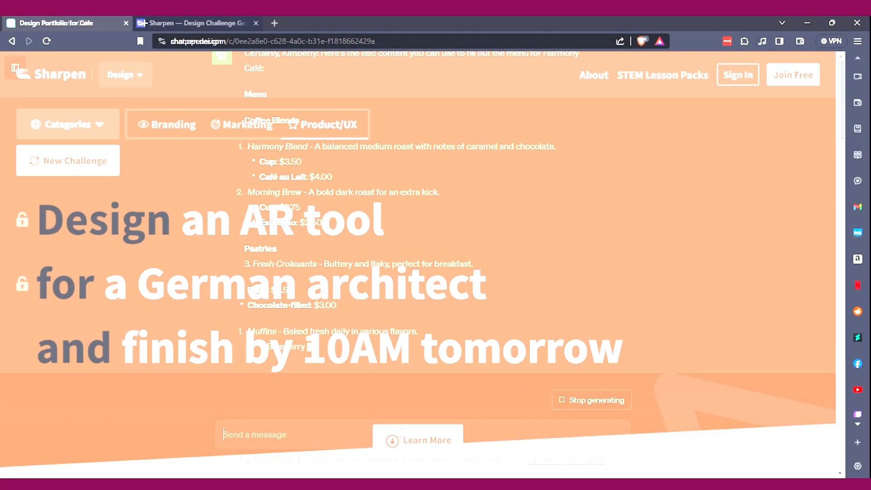
left_click(194, 23)
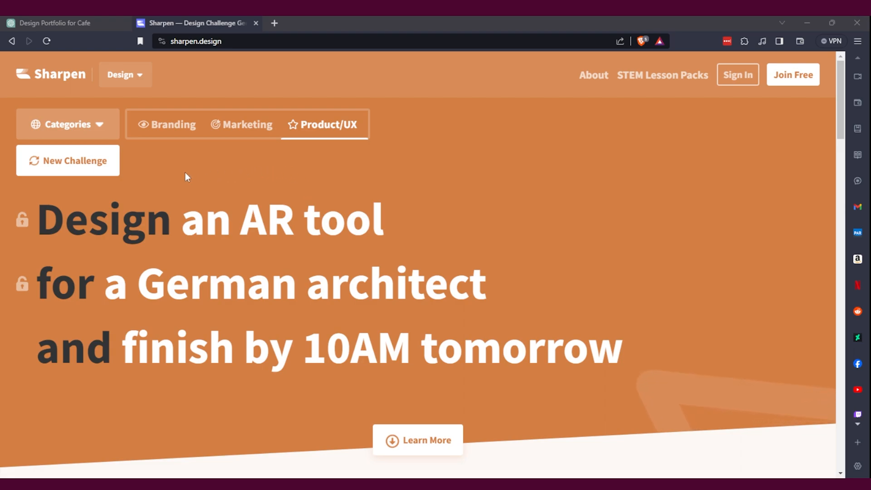
left_click(67, 124)
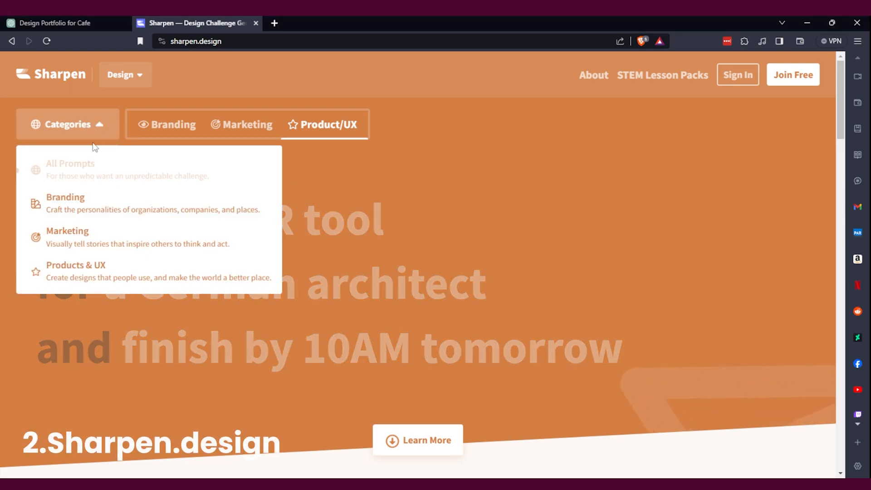
mouse_move(92, 206)
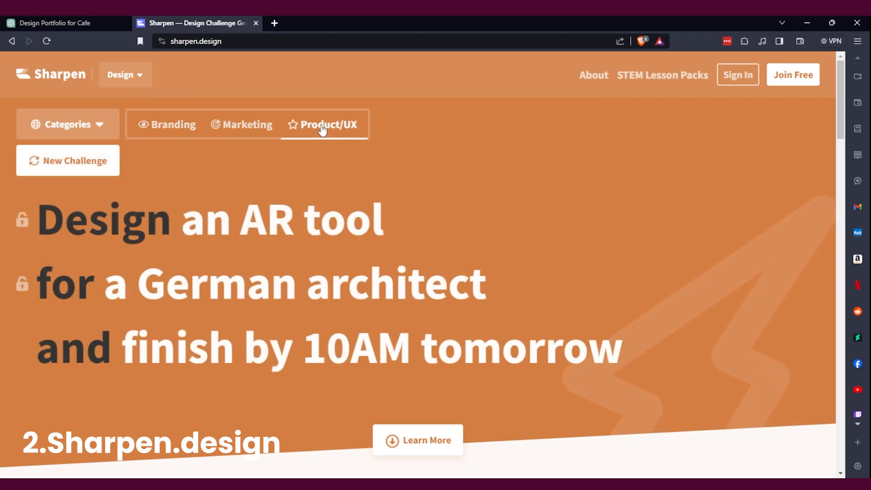
left_click(173, 125)
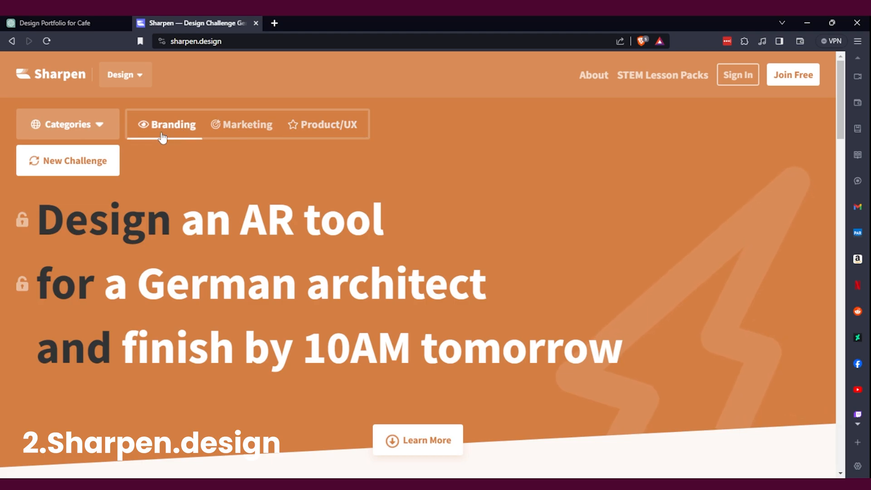
left_click(68, 161)
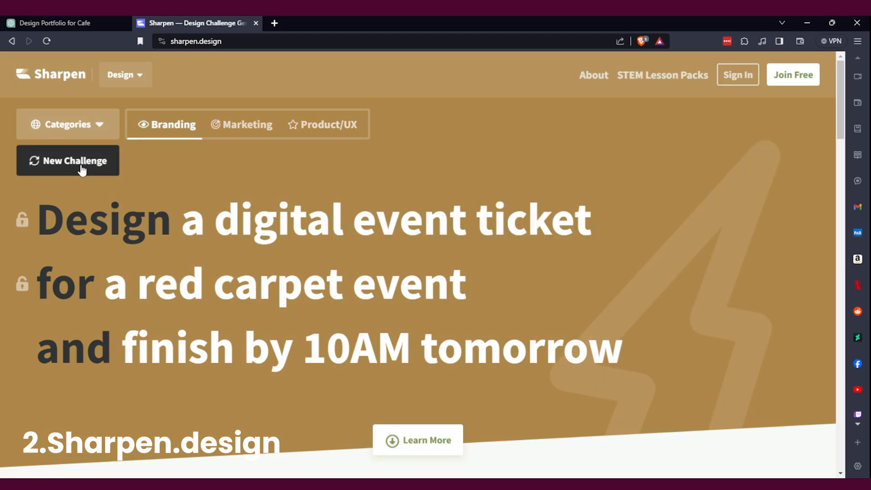
left_click(67, 160)
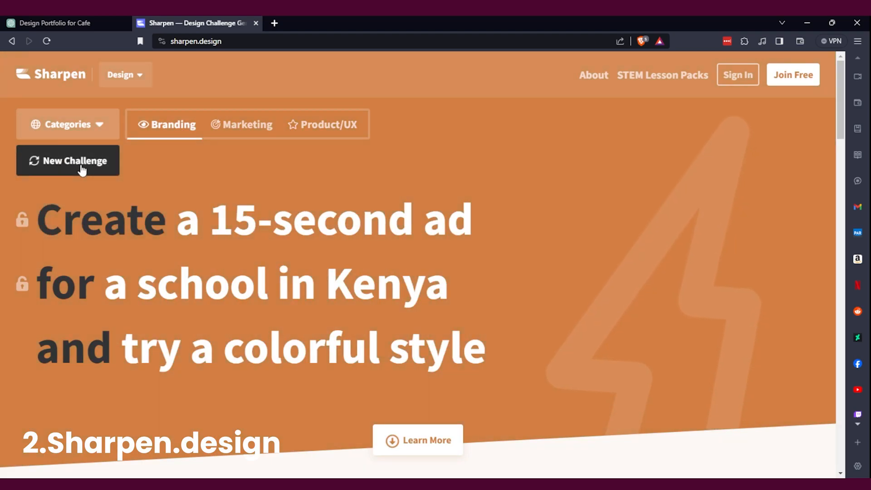
left_click(68, 161)
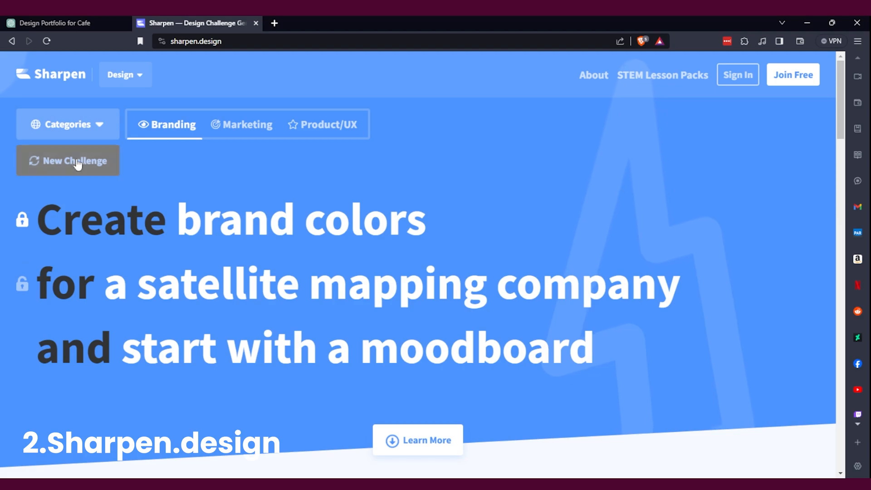
left_click(67, 160)
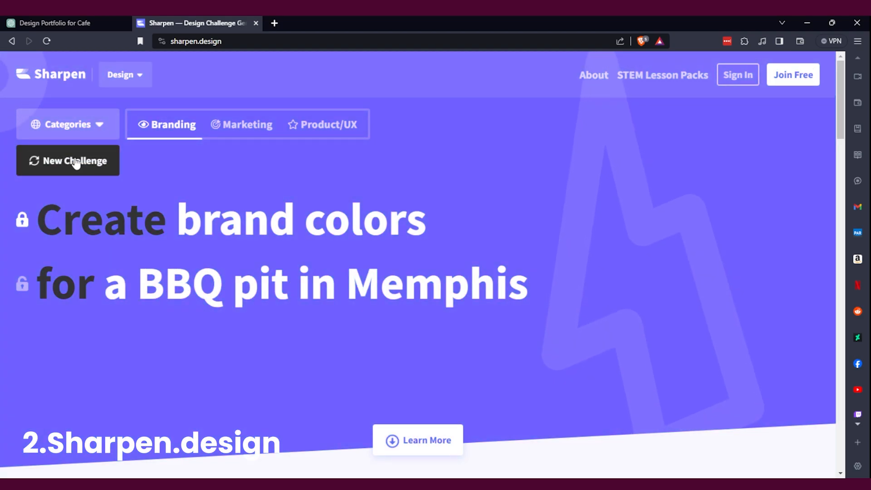
left_click(68, 160)
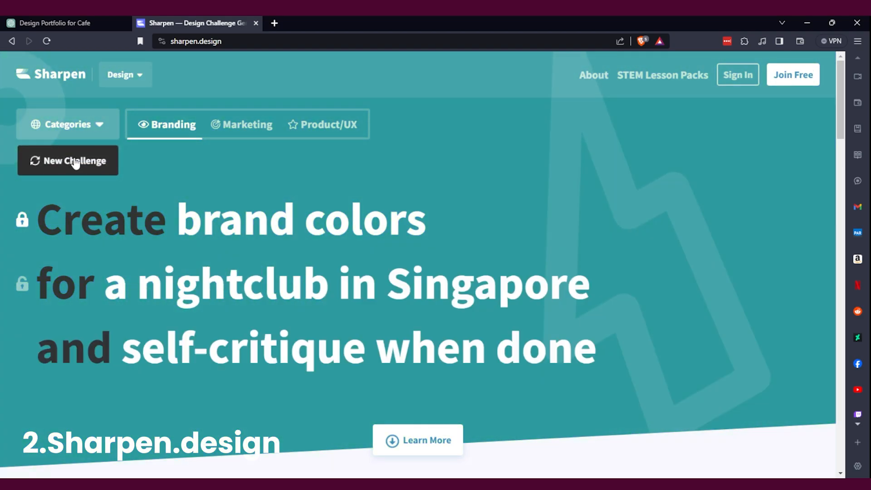
left_click(67, 161)
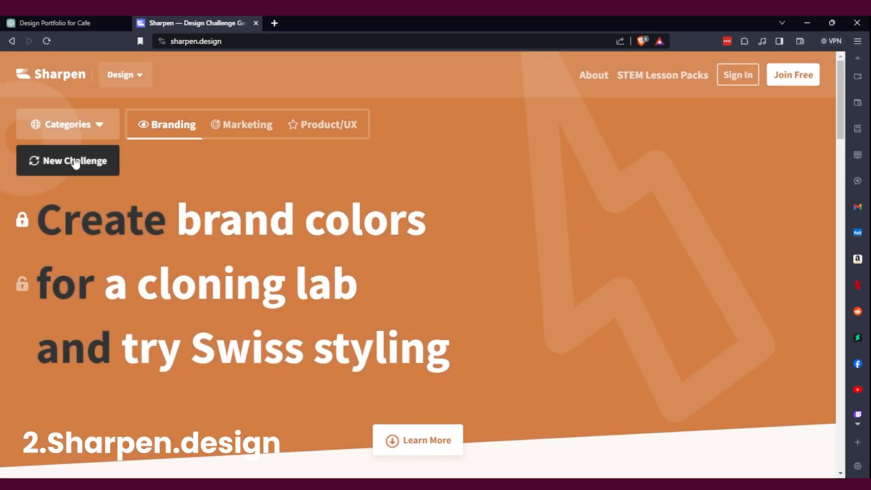
left_click(67, 161)
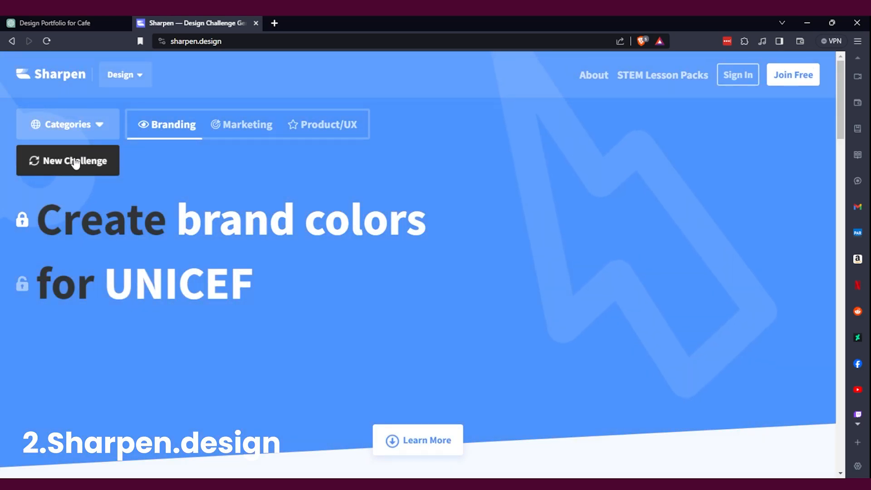
- Try Marketing and Branding Systems & Kits, then generate an Events & Promos challenge
left_click(242, 124)
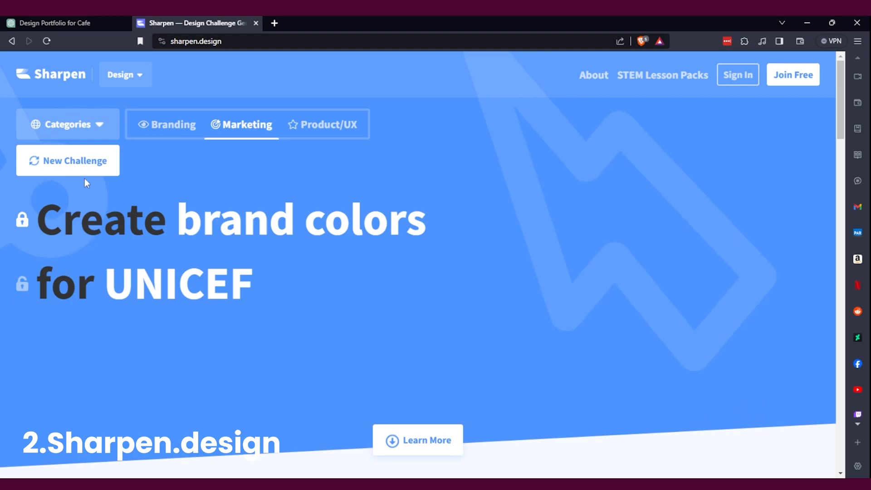
left_click(67, 161)
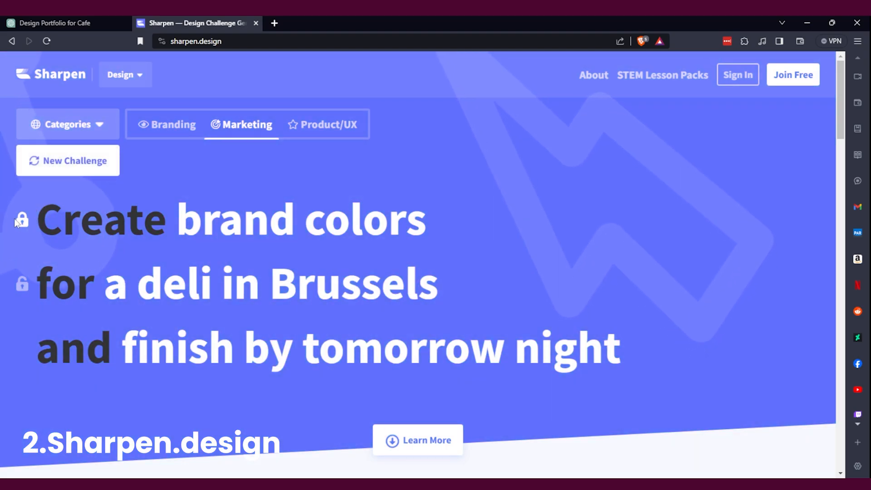
left_click(67, 124)
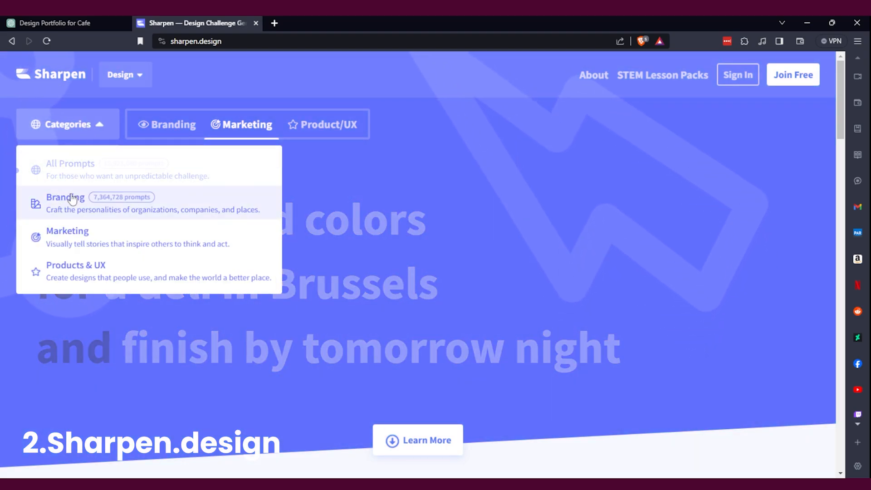
left_click(64, 197)
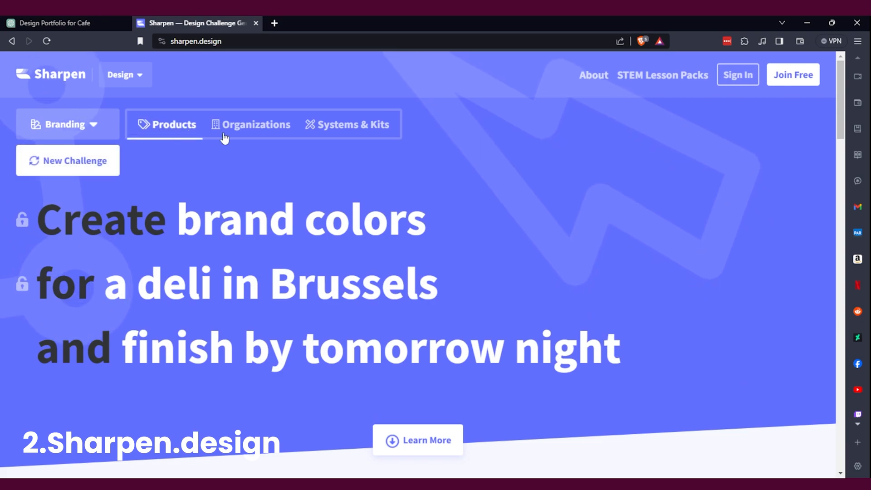
left_click(347, 124)
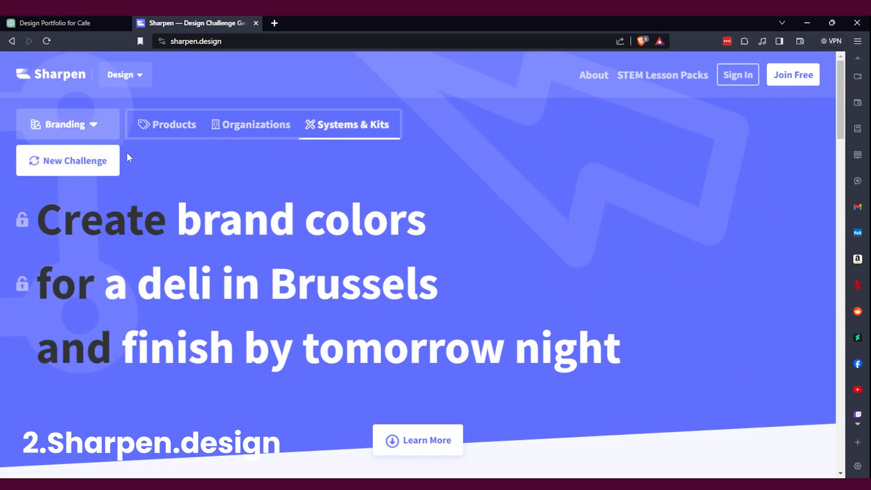
left_click(67, 124)
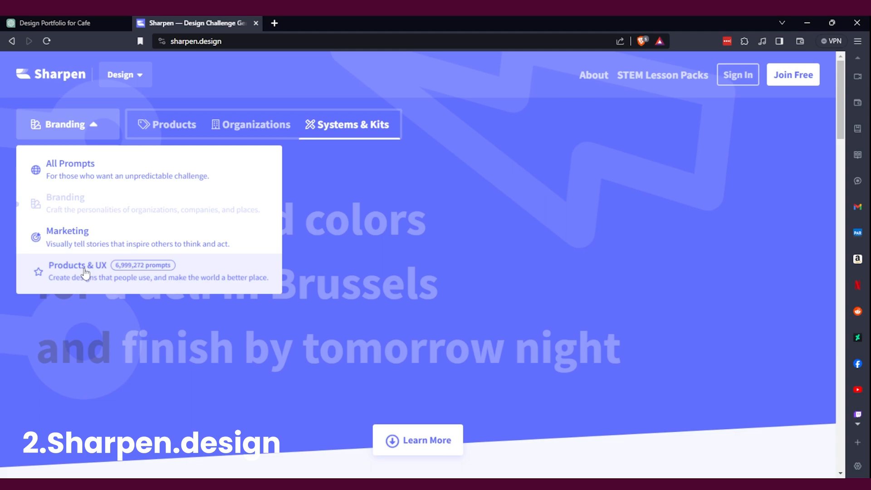
left_click(77, 271)
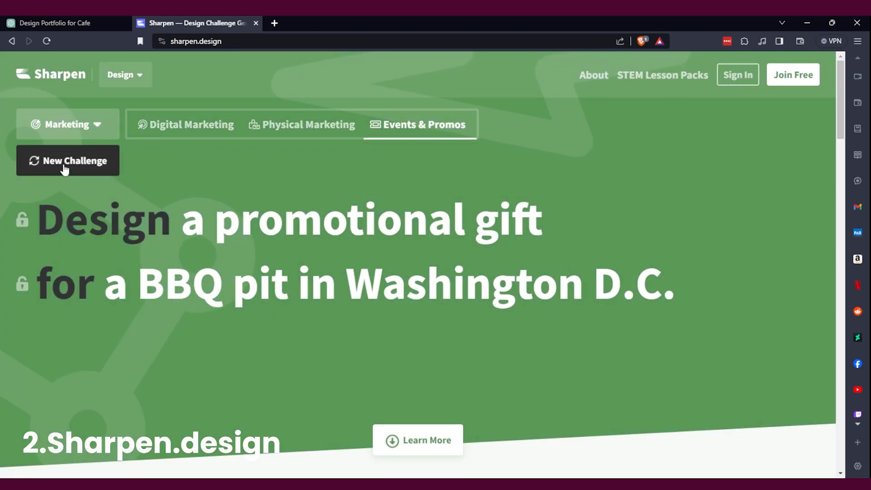
left_click(67, 161)
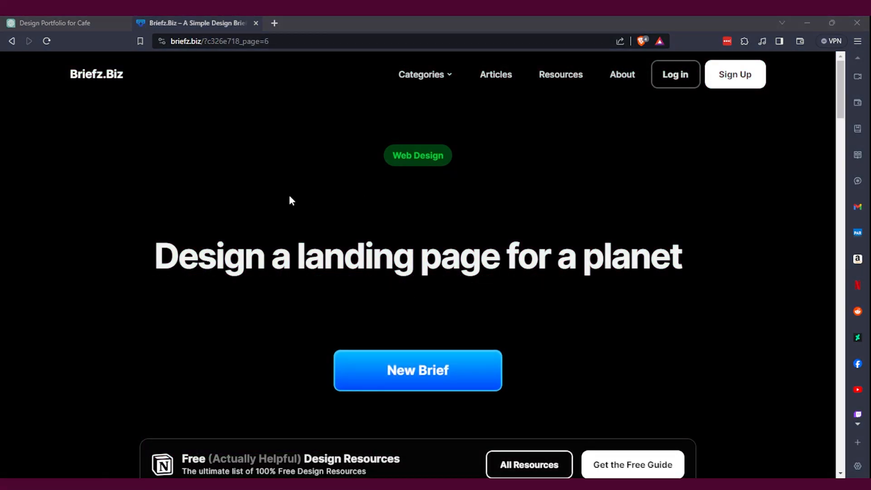
- Generate two random Briefz.biz briefs and browse the Web Design briefs list
left_click(417, 371)
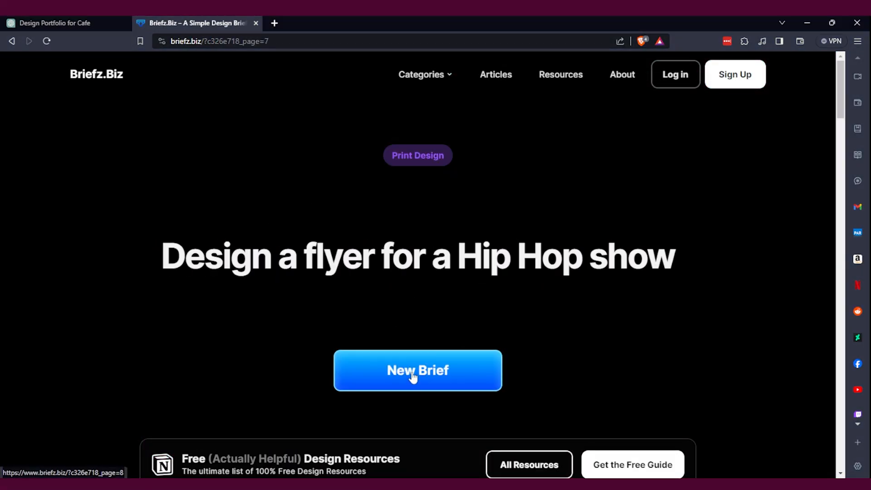
left_click(417, 370)
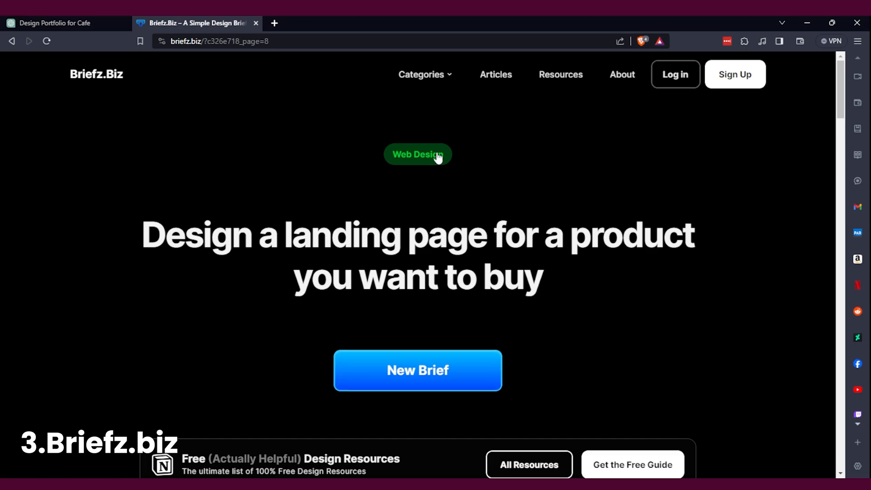
left_click(418, 154)
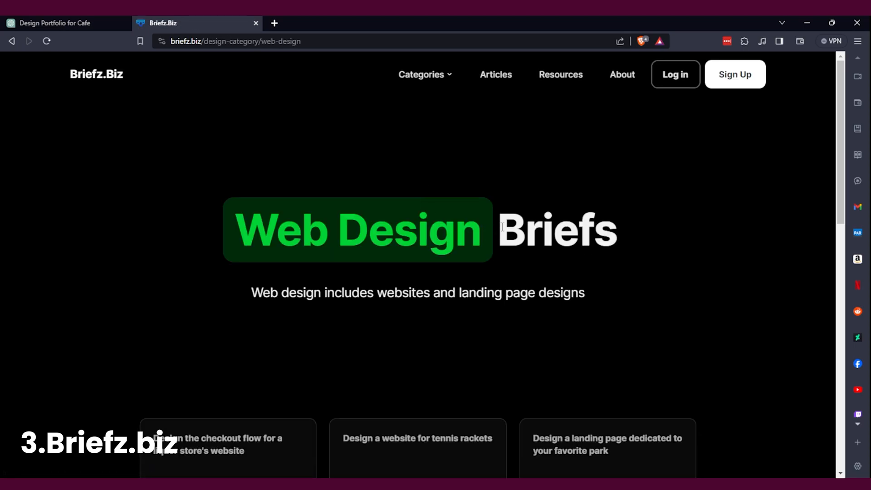
scroll("down", 3)
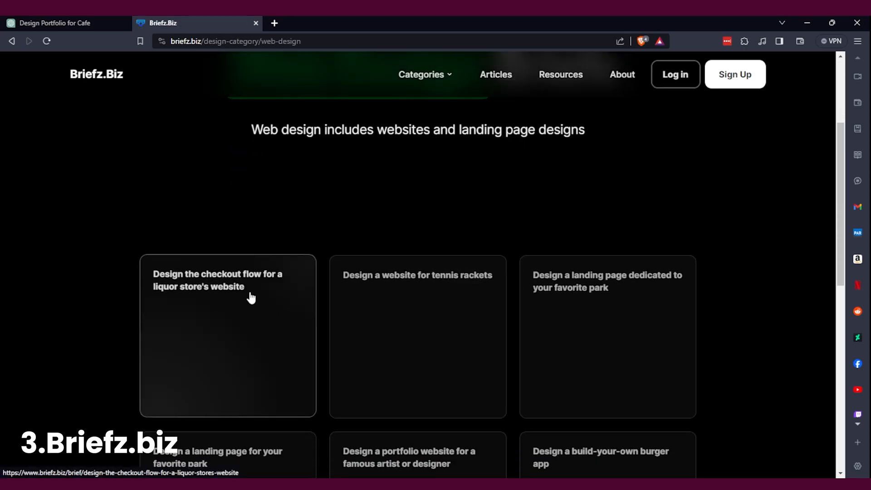
scroll("down", 3)
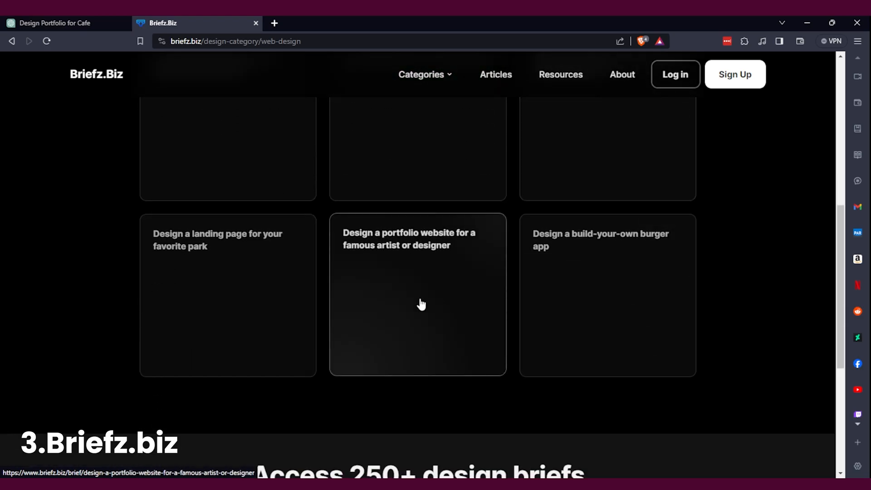
scroll("up", 3)
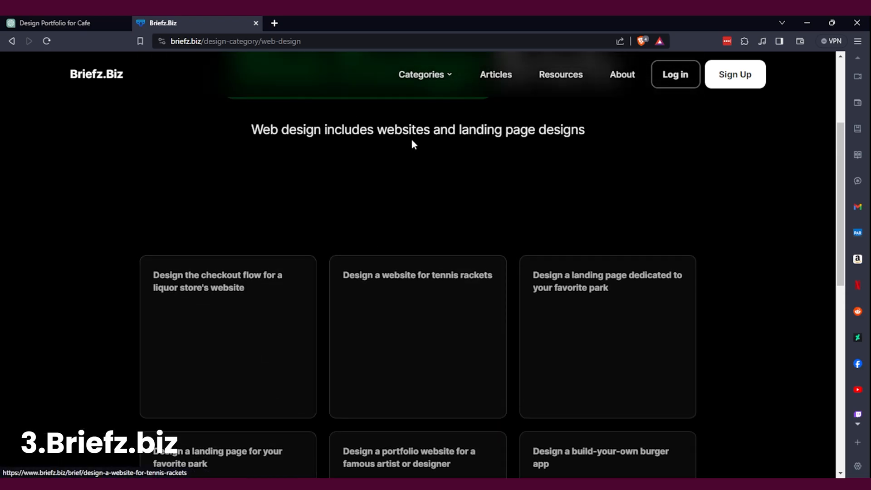
- Browse the Print Design and Product Design brief categories on Briefz.biz
left_click(11, 40)
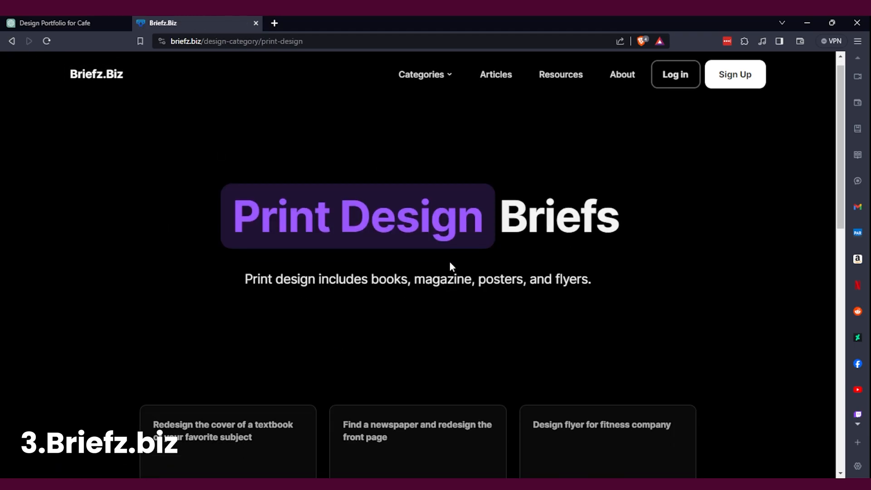
left_click(425, 74)
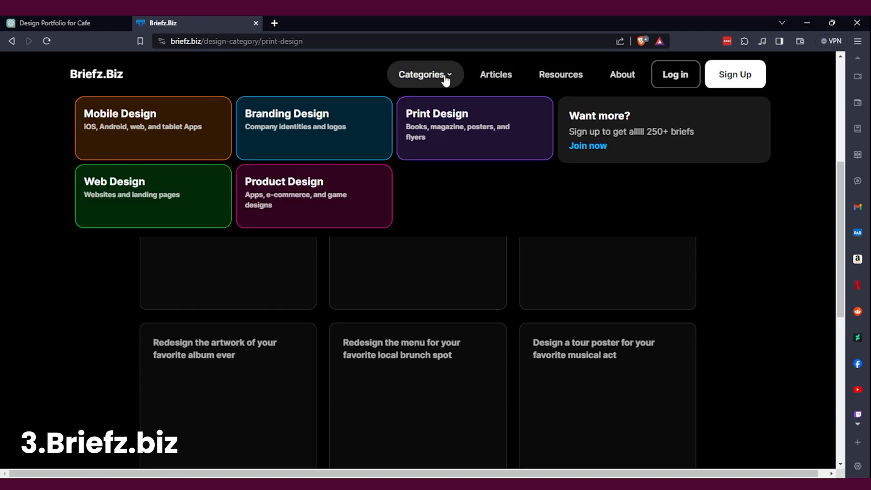
mouse_move(160, 135)
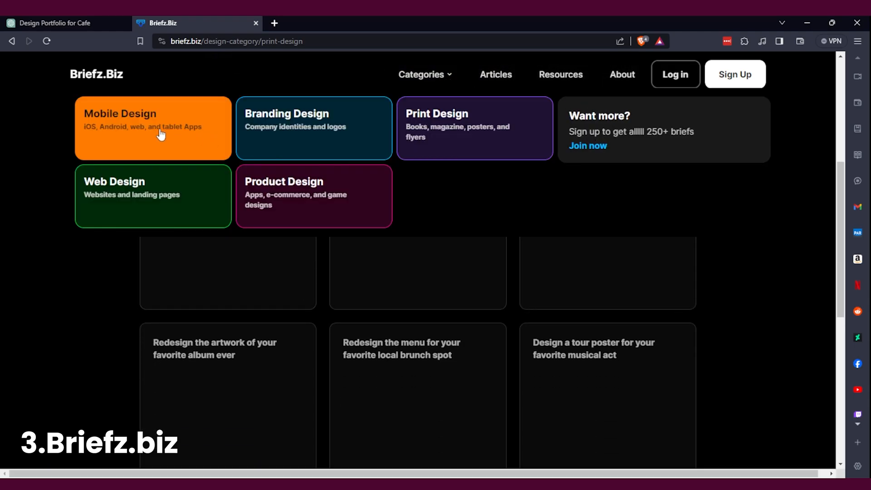
mouse_move(186, 132)
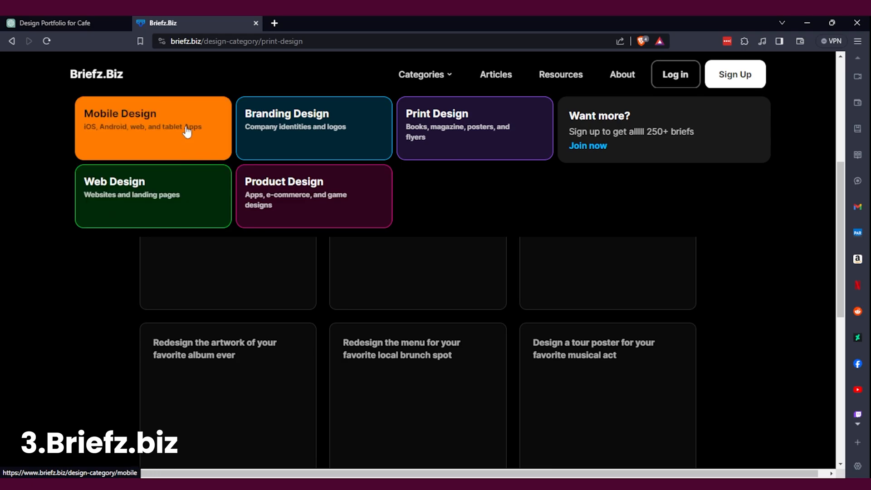
mouse_move(304, 207)
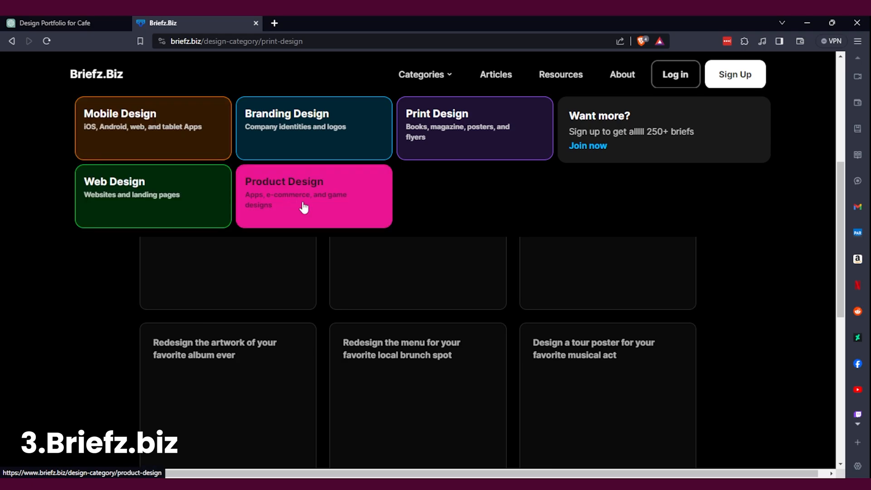
left_click(314, 196)
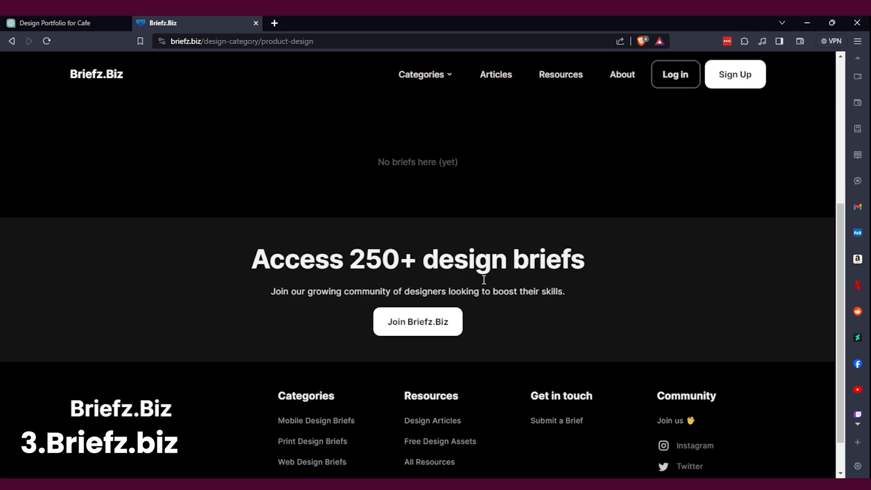
left_click(424, 74)
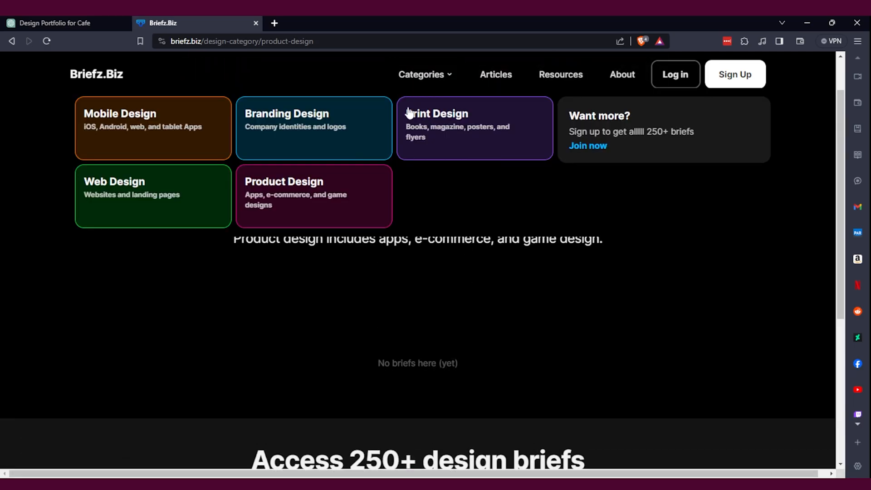
left_click(438, 114)
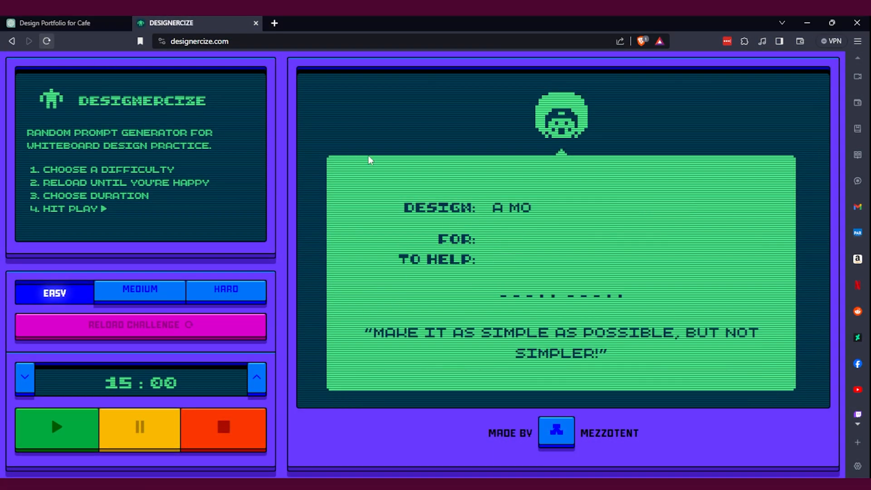
- Regenerate Designercize challenges on Medium, Hard and Easy, raising the timer to 60:00
left_click(140, 324)
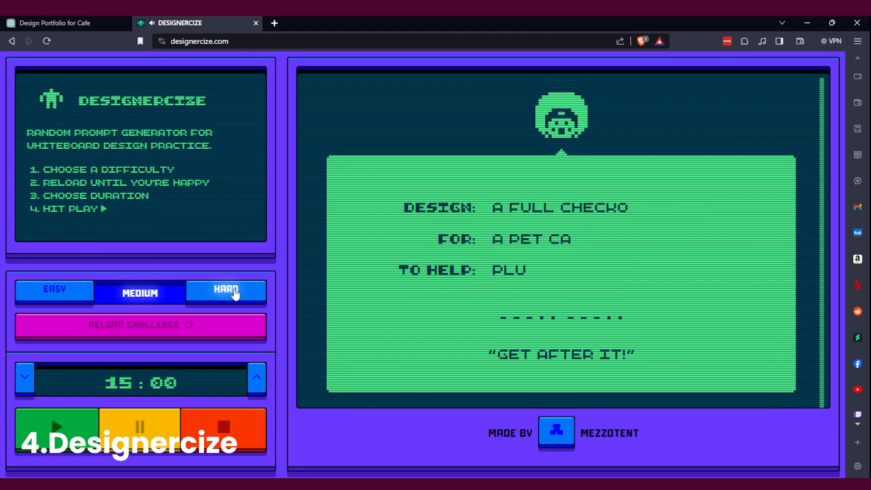
left_click(225, 293)
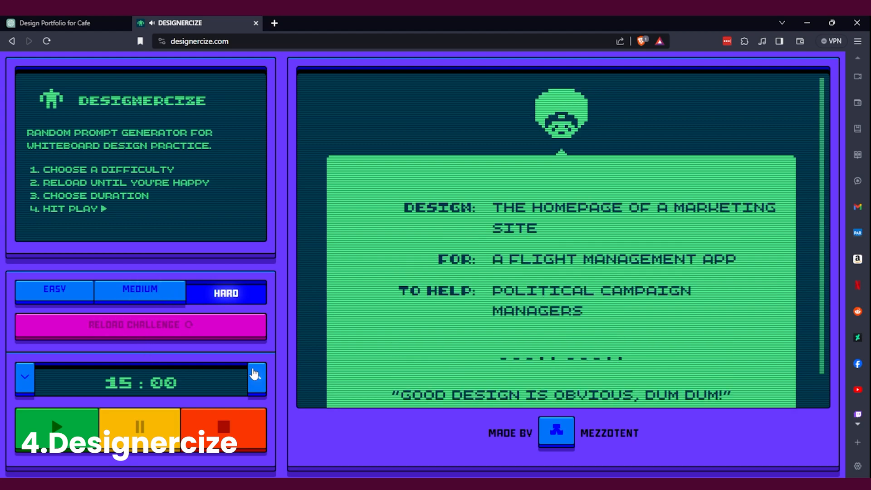
left_click(256, 376)
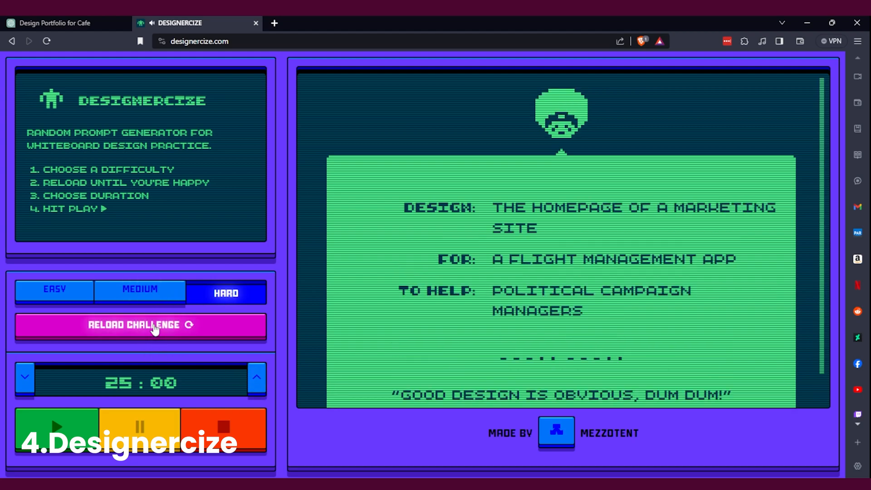
left_click(140, 324)
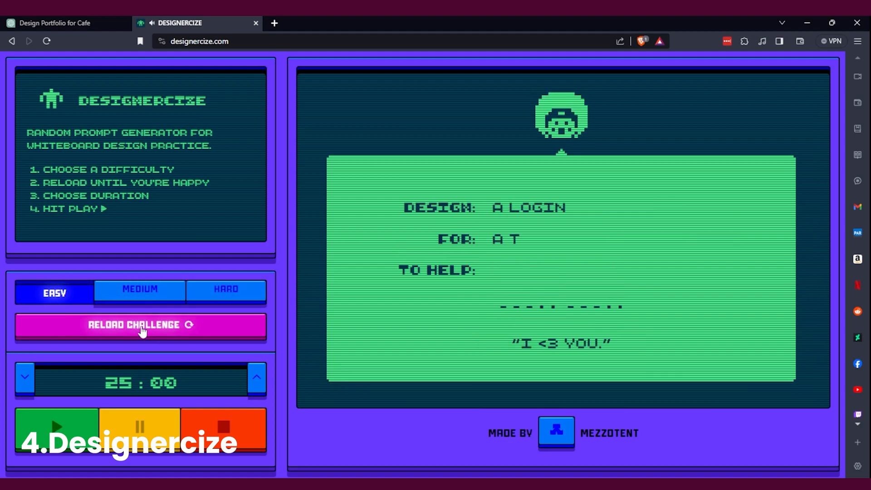
left_click(140, 325)
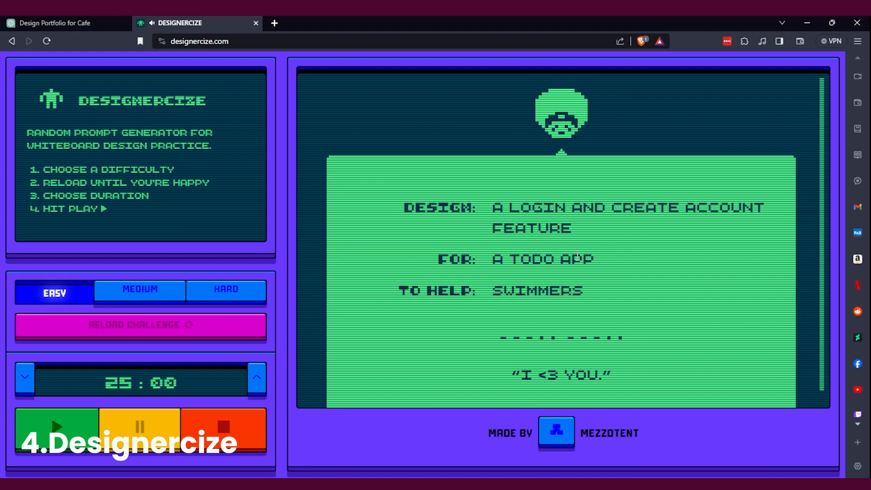
left_click(141, 325)
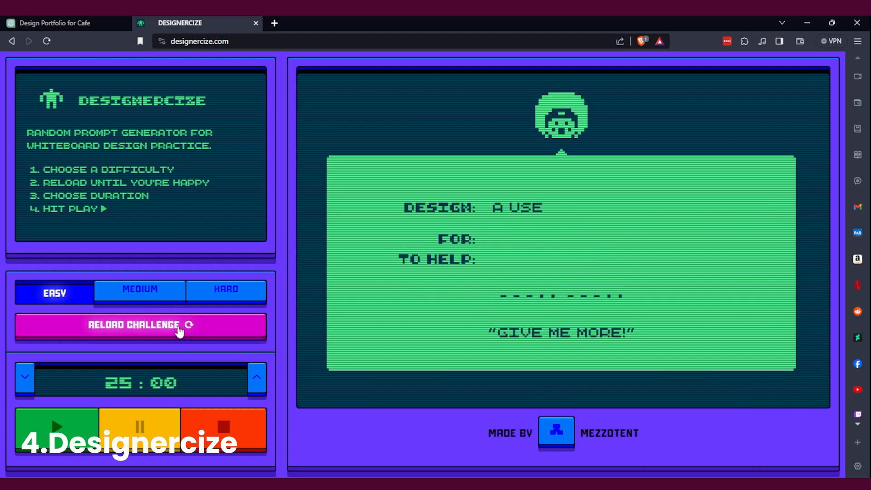
left_click(141, 324)
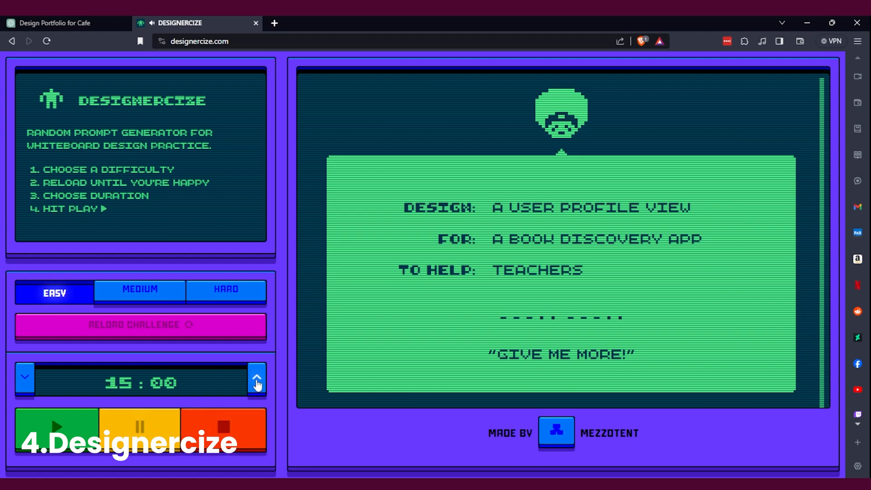
left_click(255, 378)
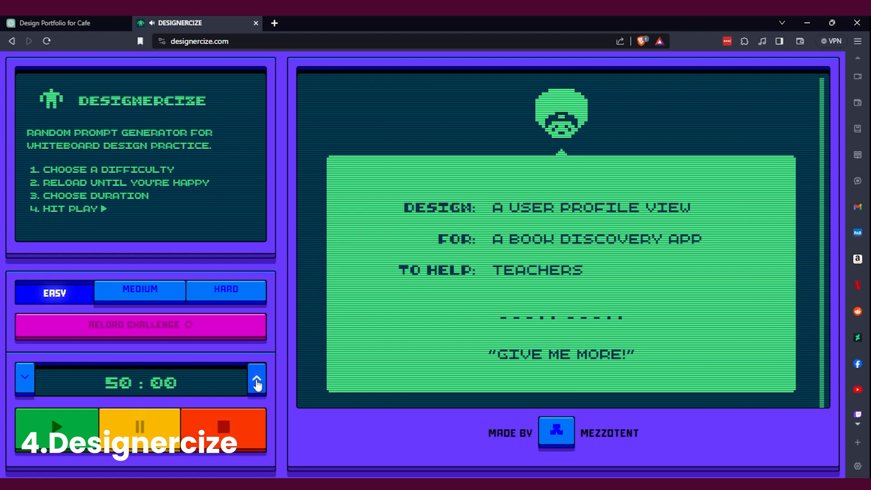
left_click(256, 379)
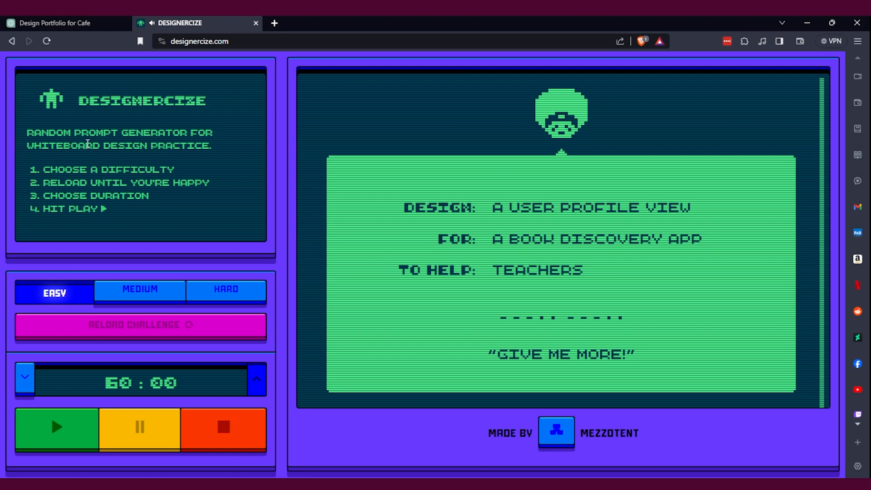
left_click(139, 325)
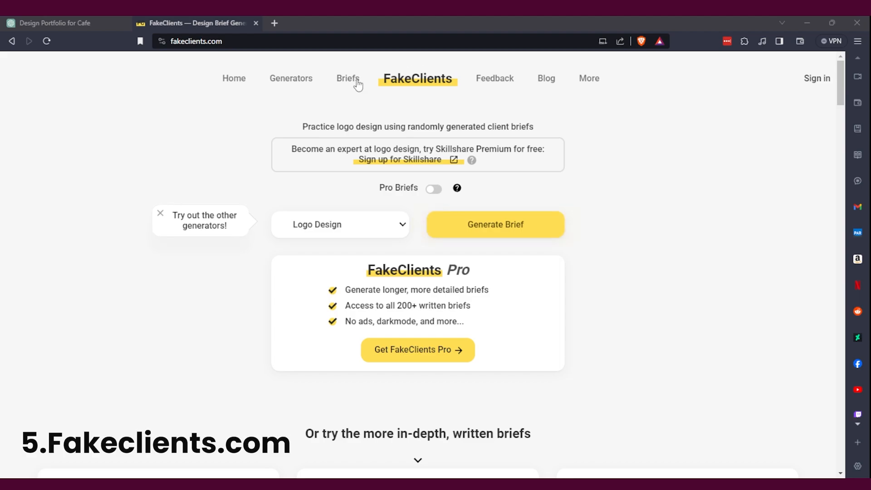
- Generate several FakeClients logo briefs, then a Graphic Design San Diego Cafe poster brief
left_click(348, 78)
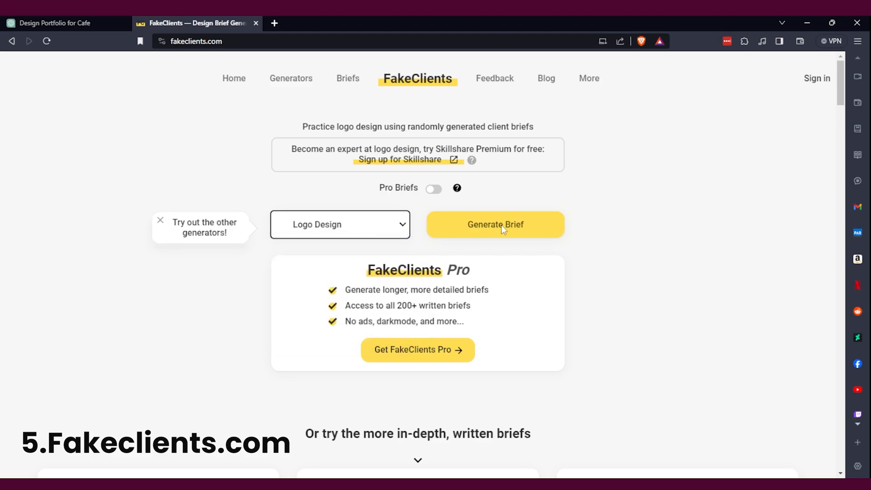
left_click(495, 225)
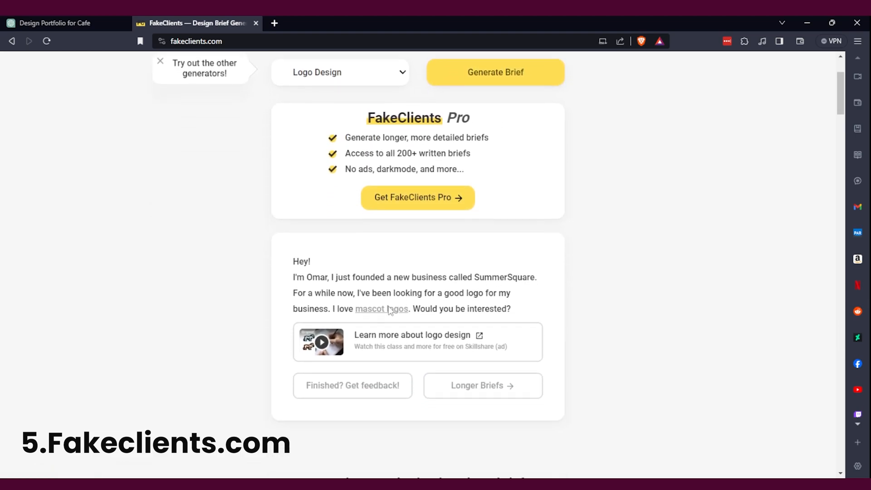
scroll("down", 3)
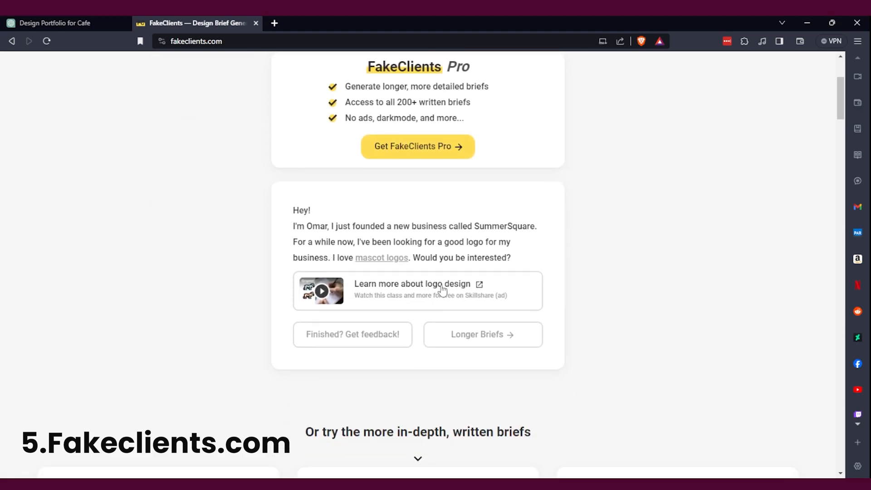
mouse_move(395, 270)
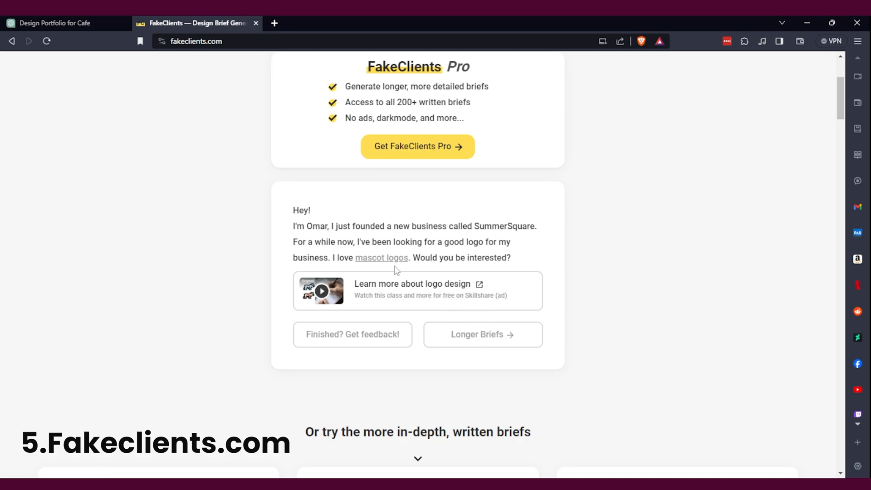
scroll("up", 3)
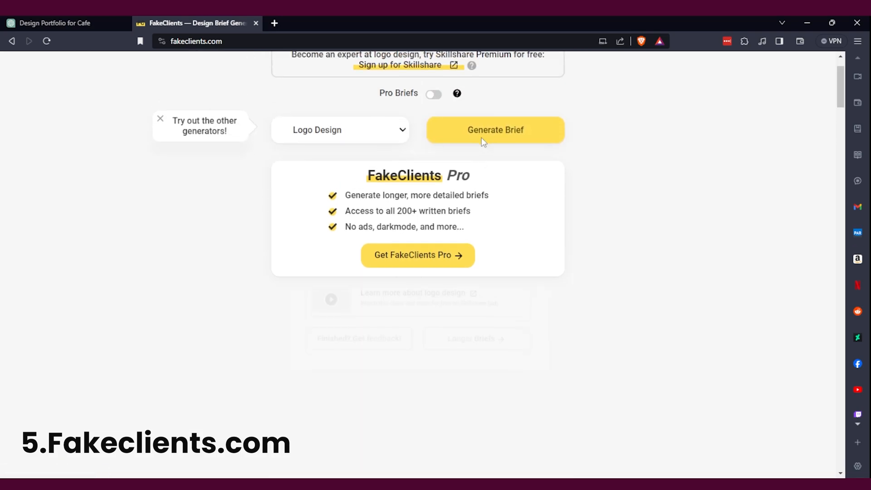
left_click(495, 130)
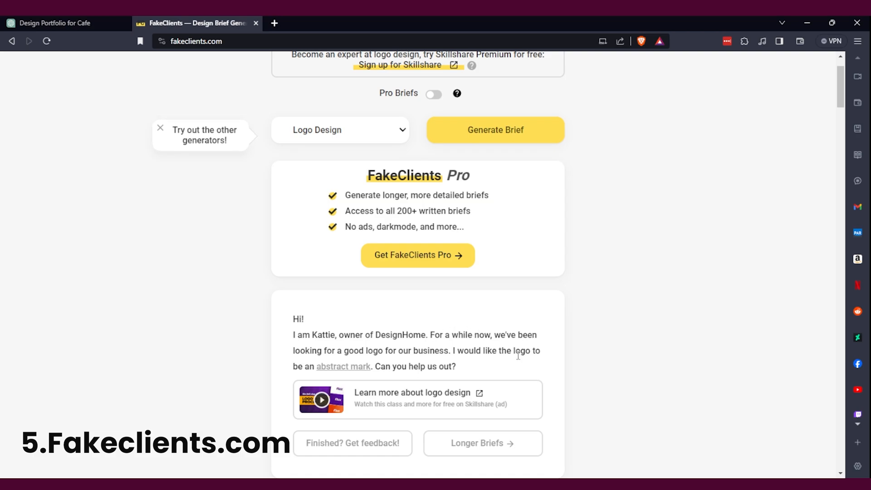
left_click(494, 130)
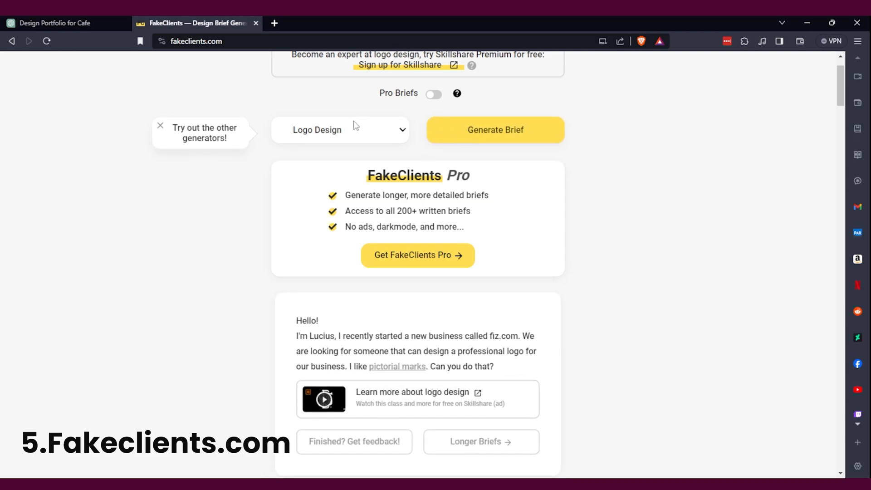
left_click(339, 130)
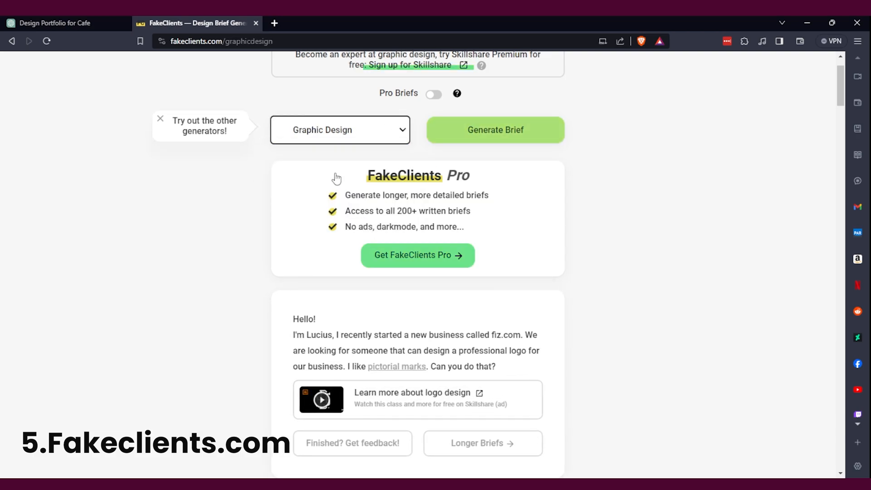
left_click(494, 129)
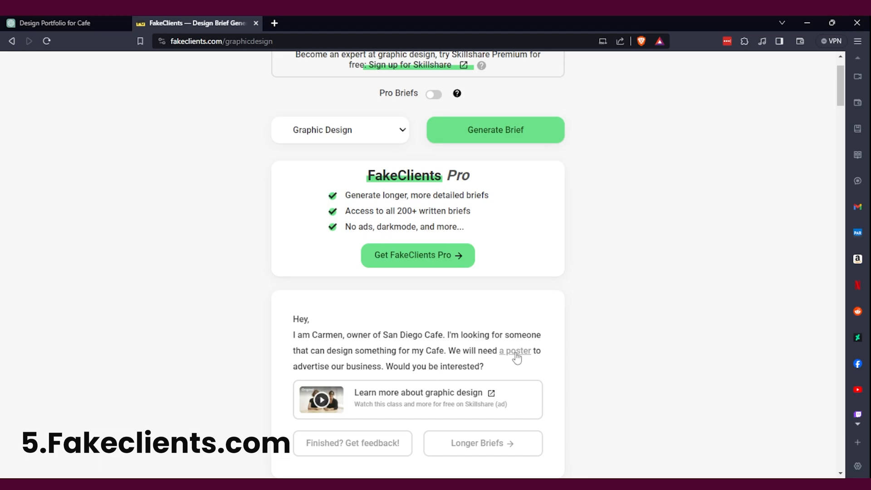
mouse_move(470, 431)
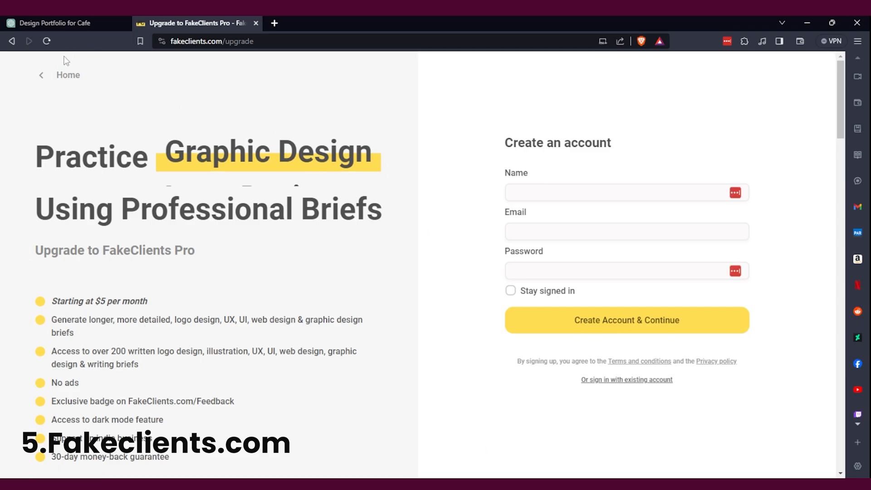
- Leave the FakeClients Pro upgrade page and go to Goodbrief's brief generator
left_click(68, 74)
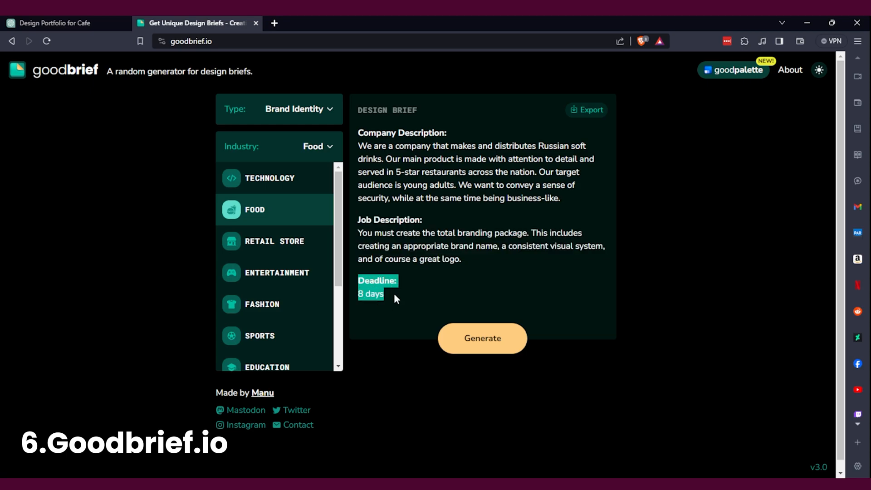
- Generate two new Goodbrief Food briefs, landing on Greek pastries, and open briefbox.me
left_click(482, 338)
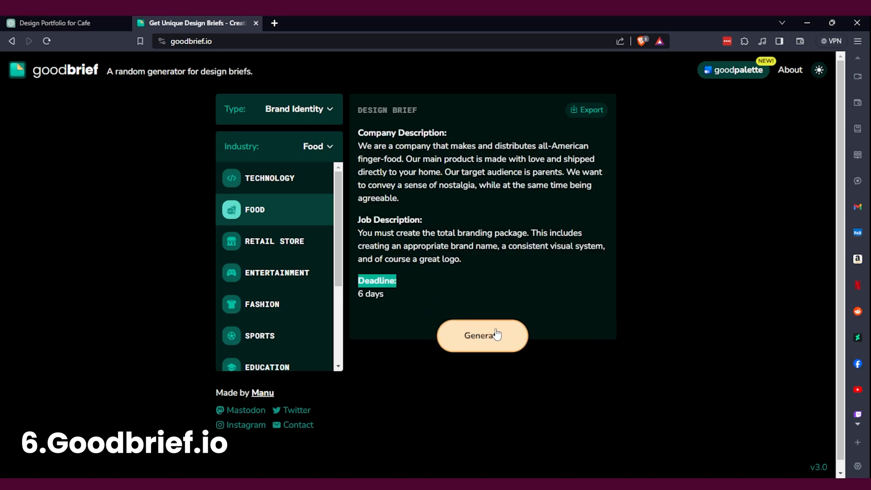
left_click(482, 336)
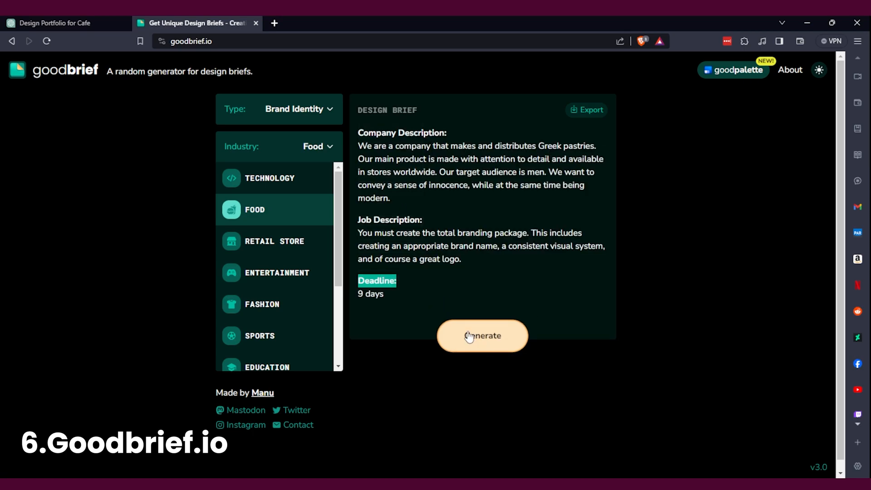
left_click(317, 146)
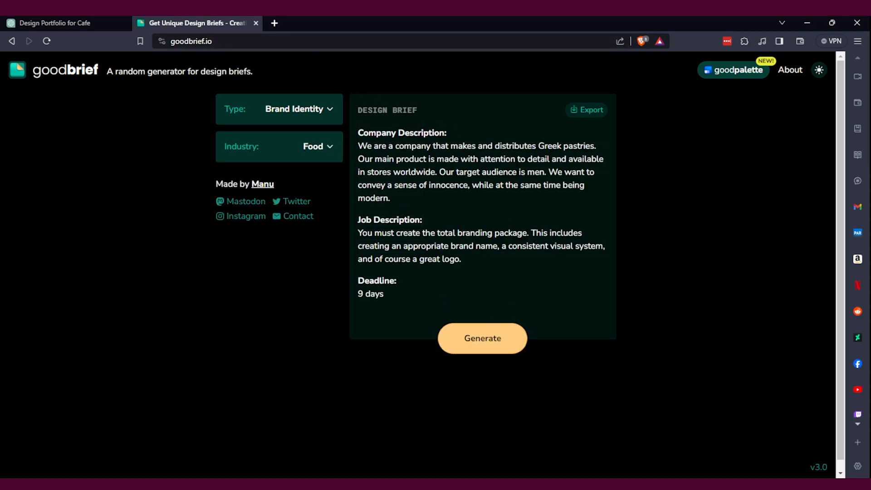
left_click(273, 23)
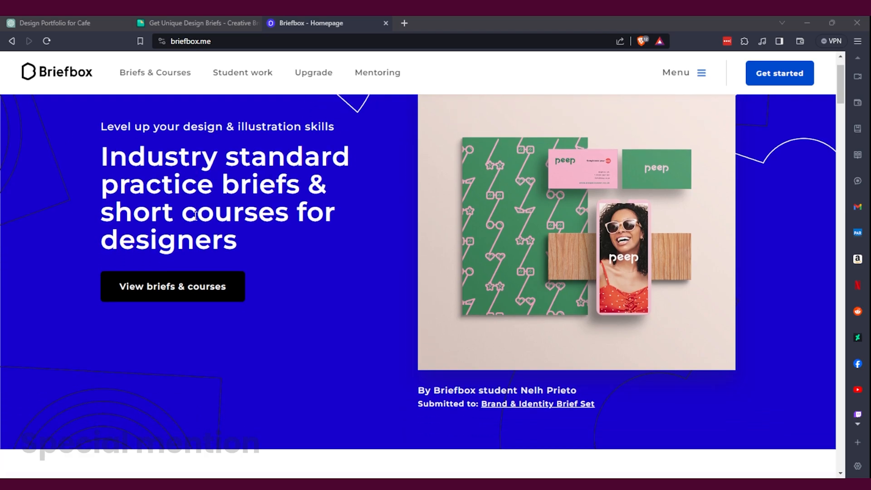
- Browse Briefbox's full brief set catalogue and open the $18 Brand & Identity 01 set
scroll("down", 3)
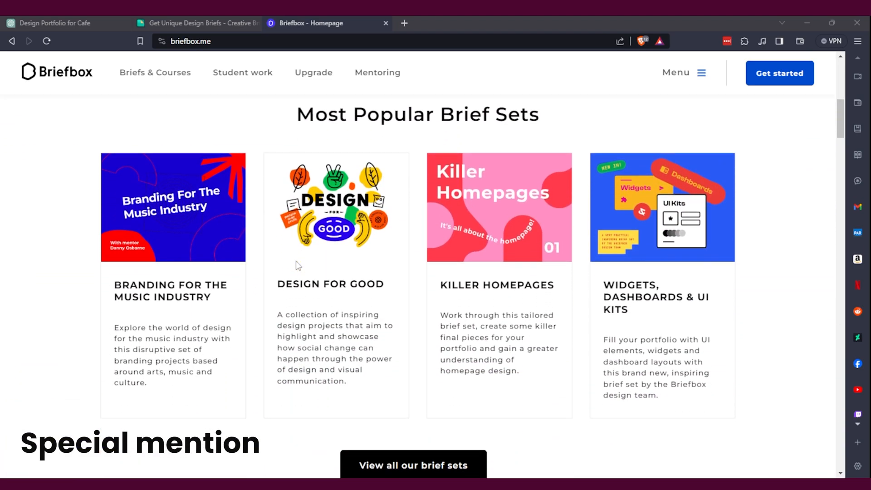
mouse_move(345, 272)
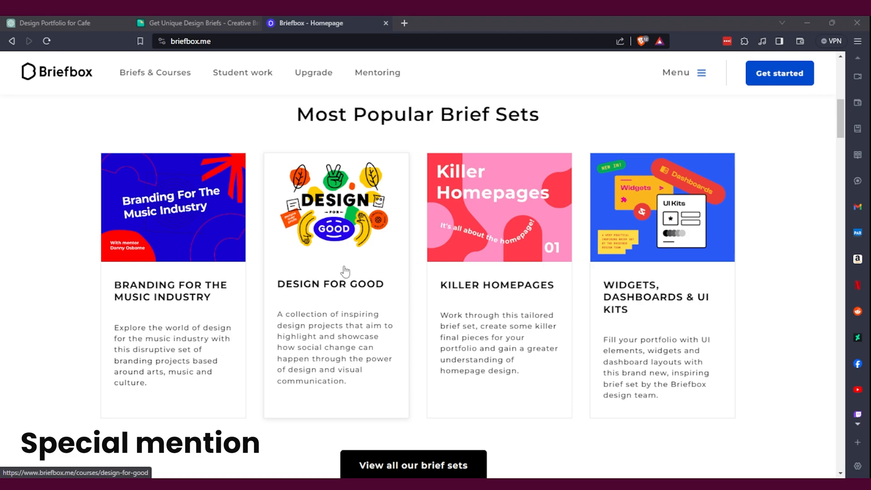
scroll("down", 3)
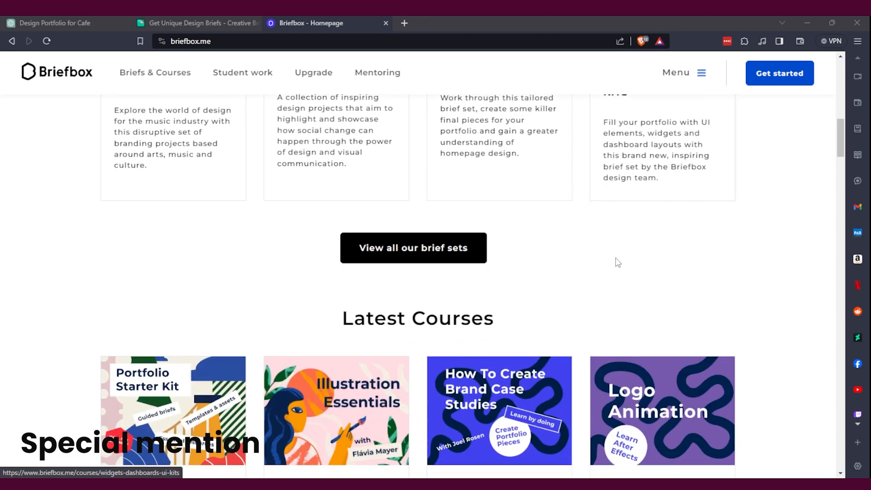
scroll("down", 3)
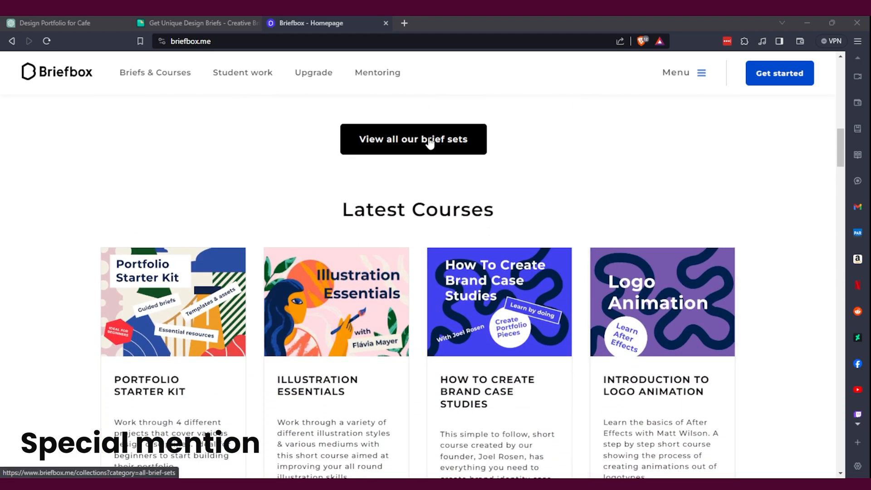
left_click(413, 139)
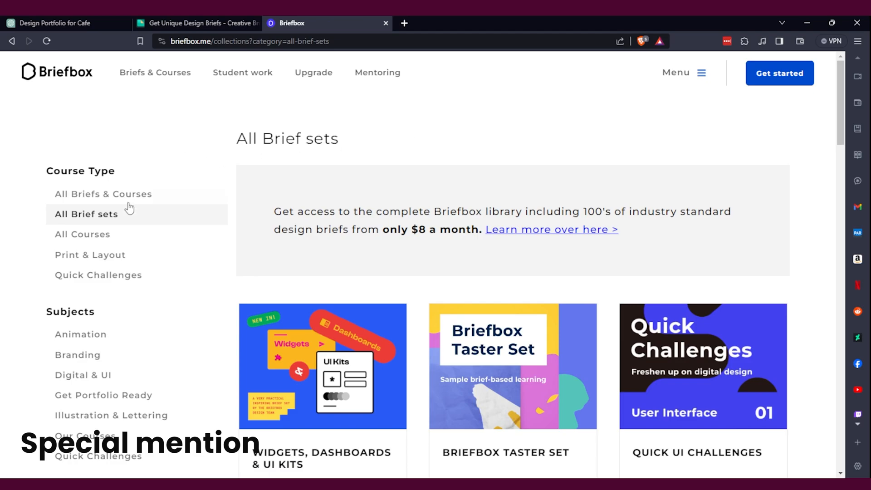
scroll("down", 3)
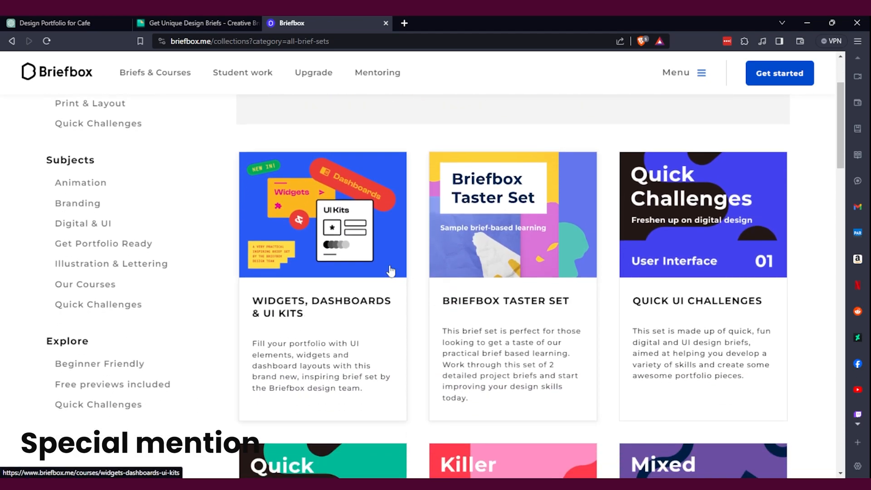
mouse_move(675, 239)
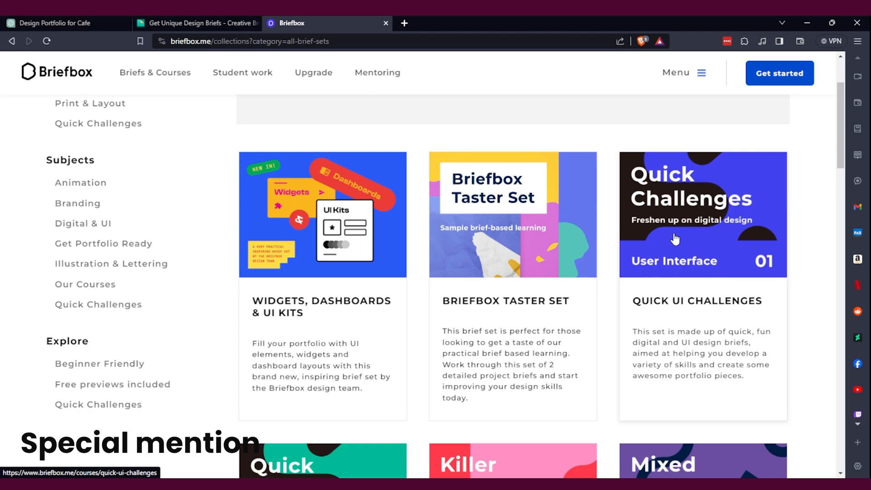
scroll("down", 3)
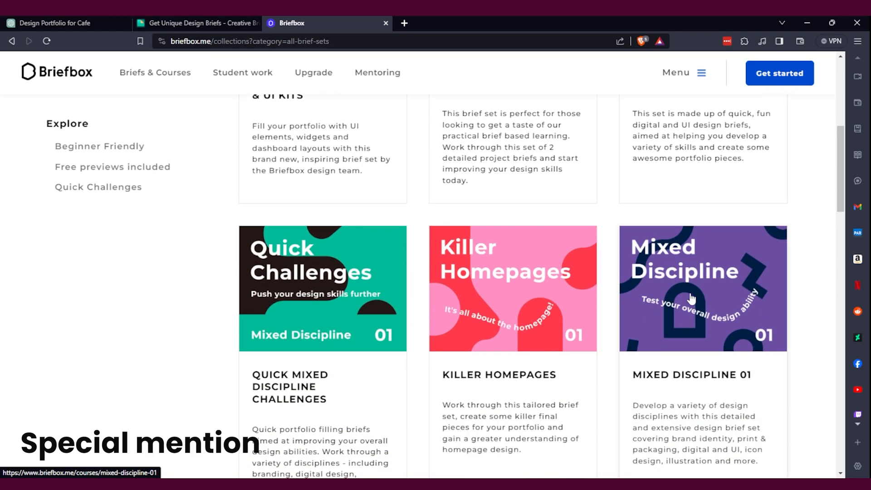
scroll("down", 3)
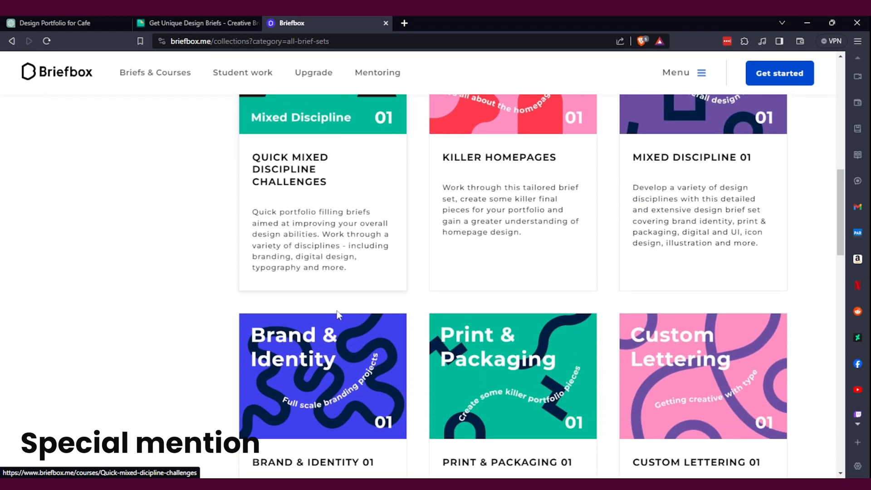
scroll("down", 3)
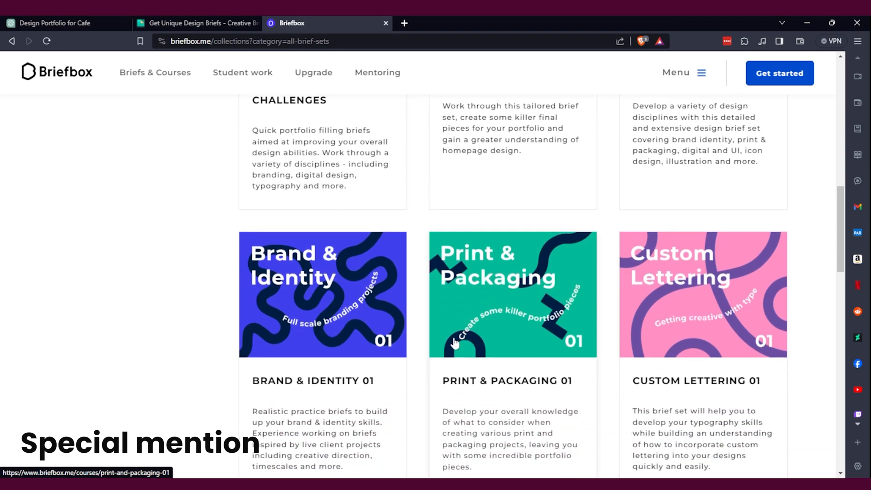
left_click(321, 295)
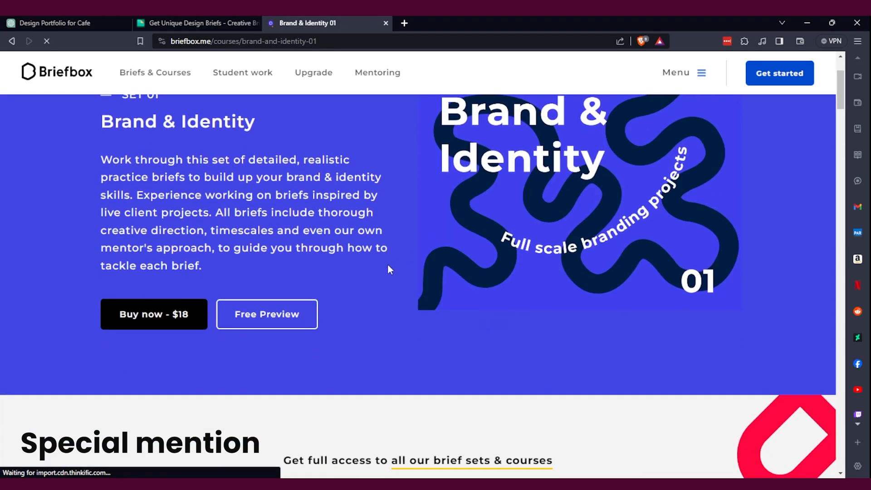
- Scroll past the Brand & Identity briefs and open the All Briefs & Courses catalogue
scroll("down", 3)
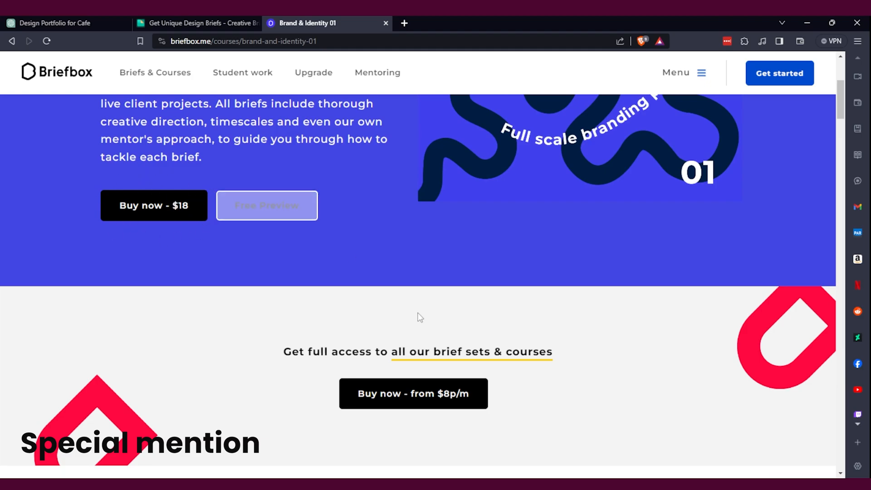
mouse_move(155, 73)
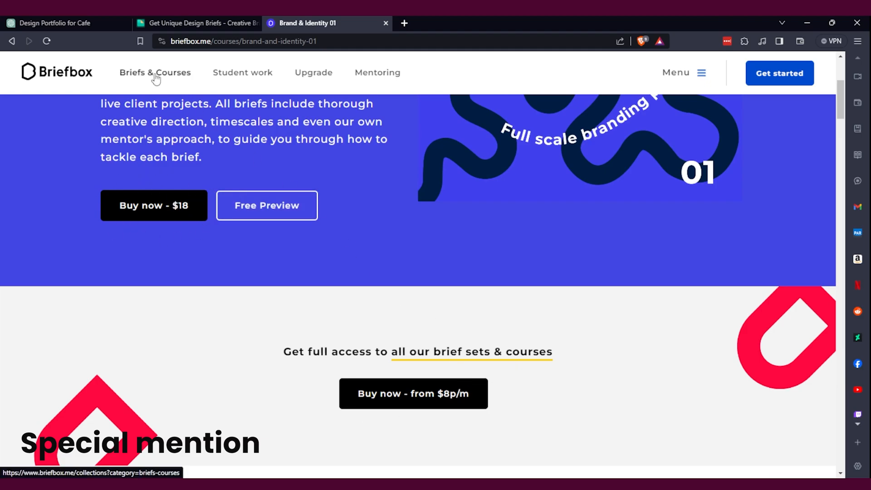
left_click(155, 72)
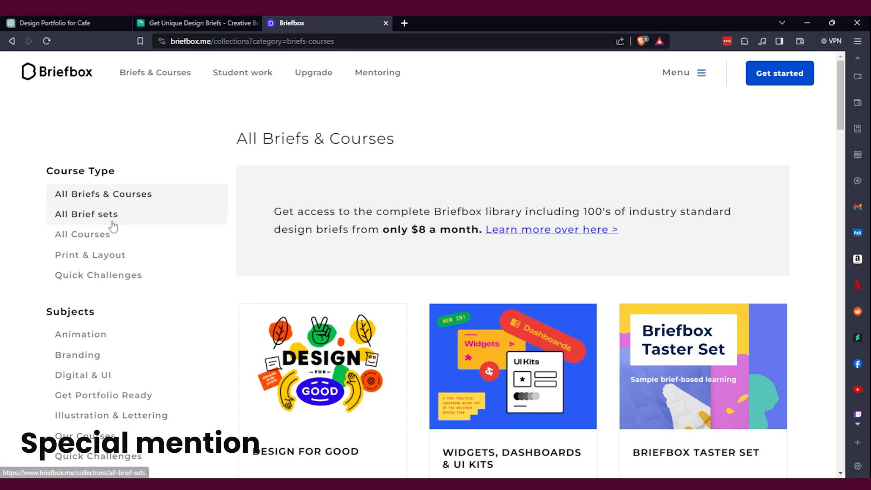
mouse_move(358, 256)
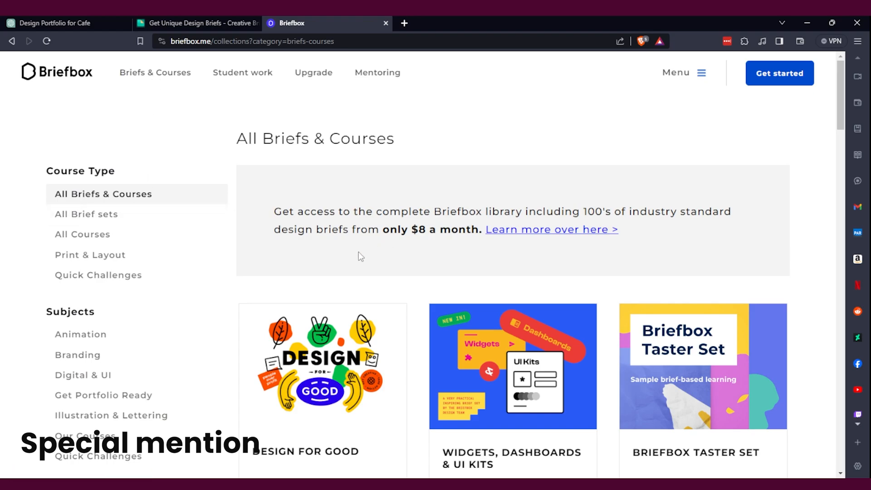
- Filter Briefbox's catalogue to Quick Challenges and open the Quick UI Challenges brief set
scroll("down", 3)
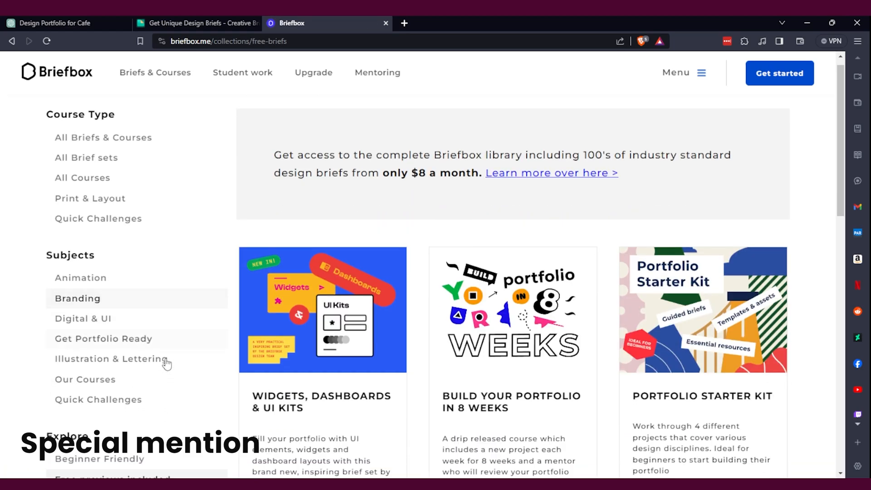
scroll("down", 3)
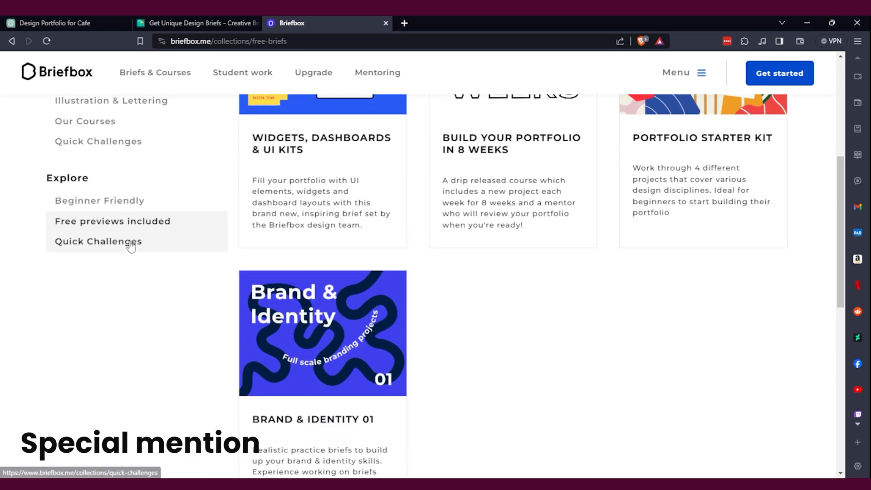
left_click(98, 241)
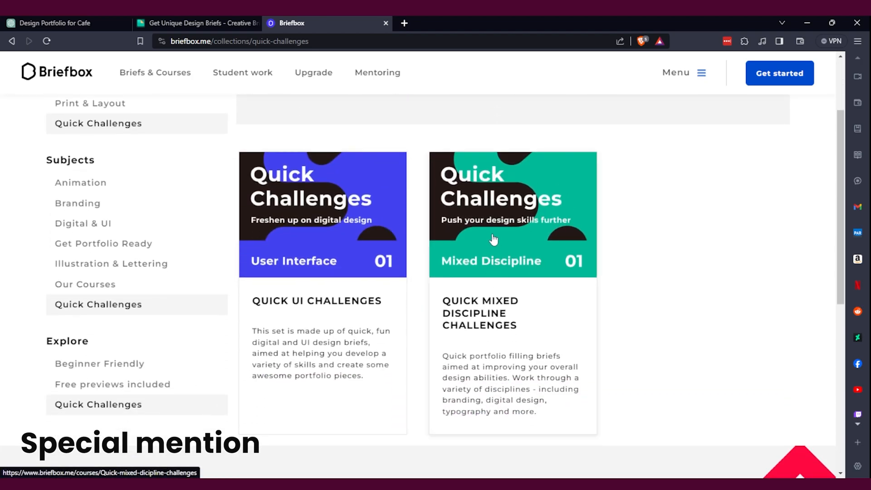
left_click(322, 215)
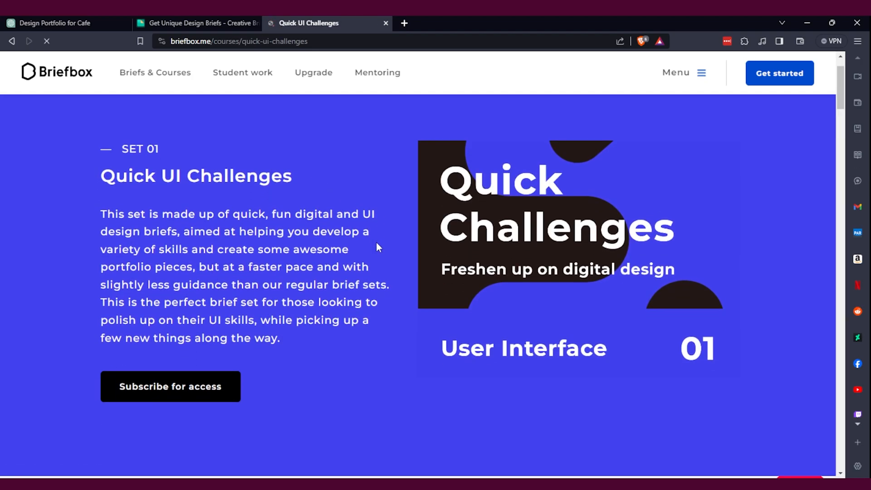